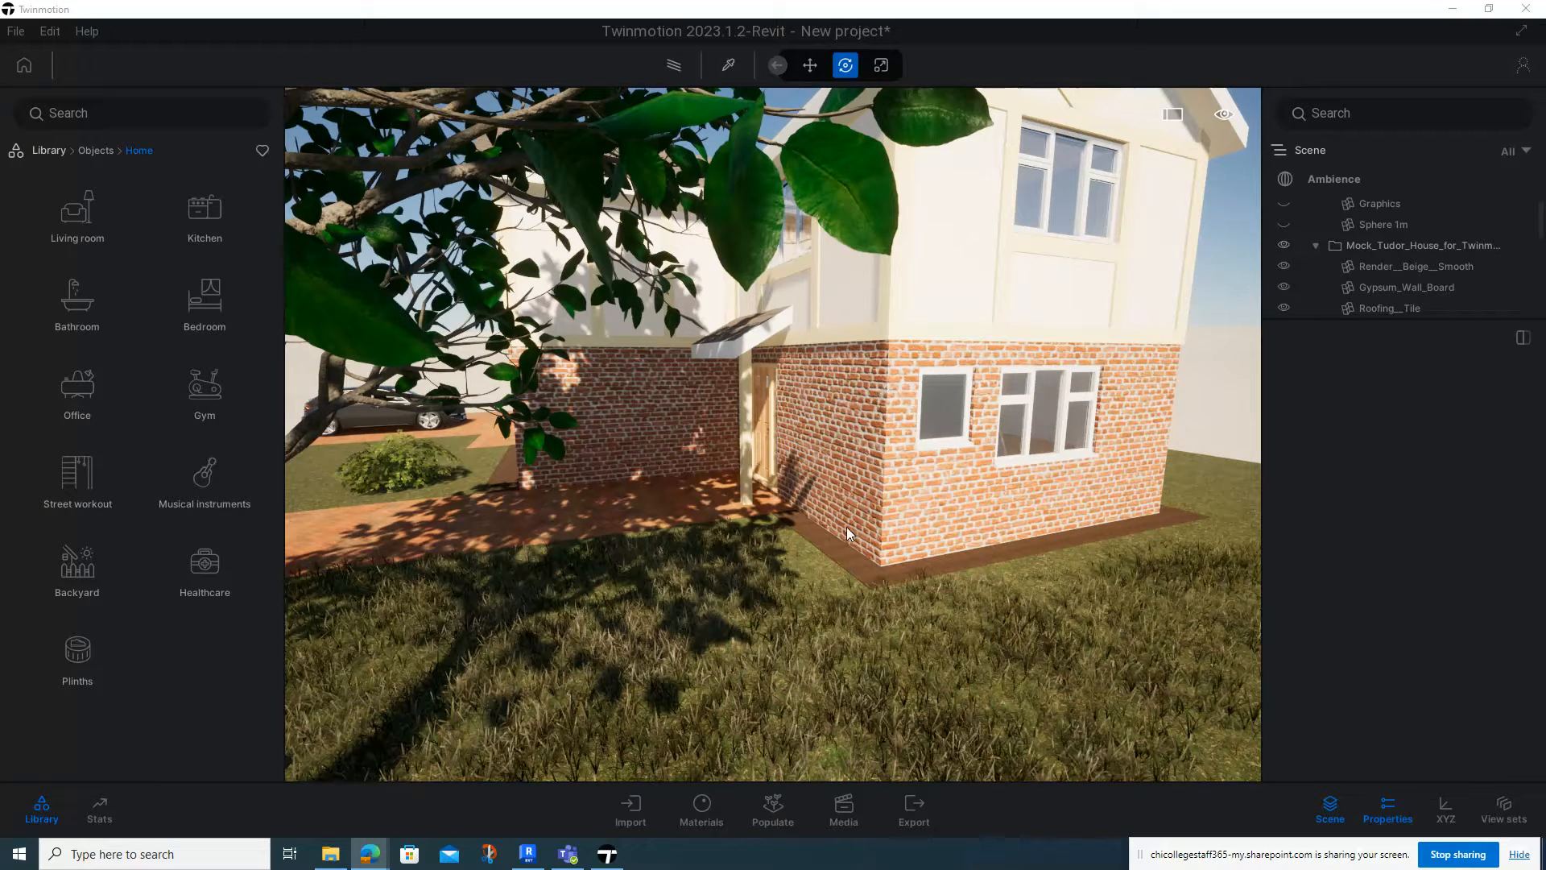
Synchronize the Revit model to Twinmotion, removing the small window from the brick wall.
left_click(527, 854)
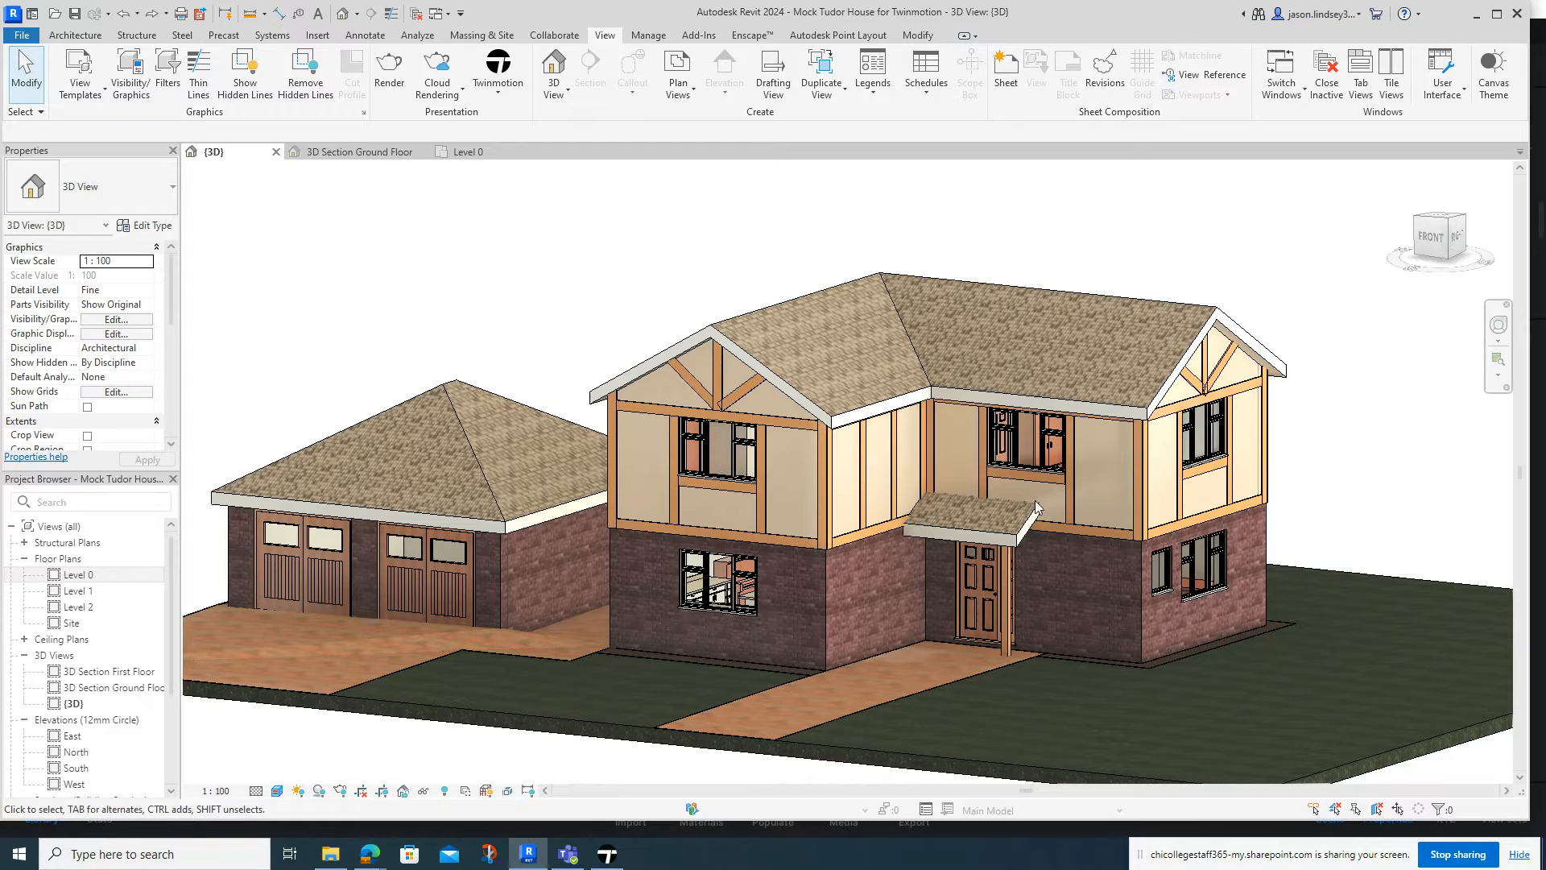
left_click(1156, 570)
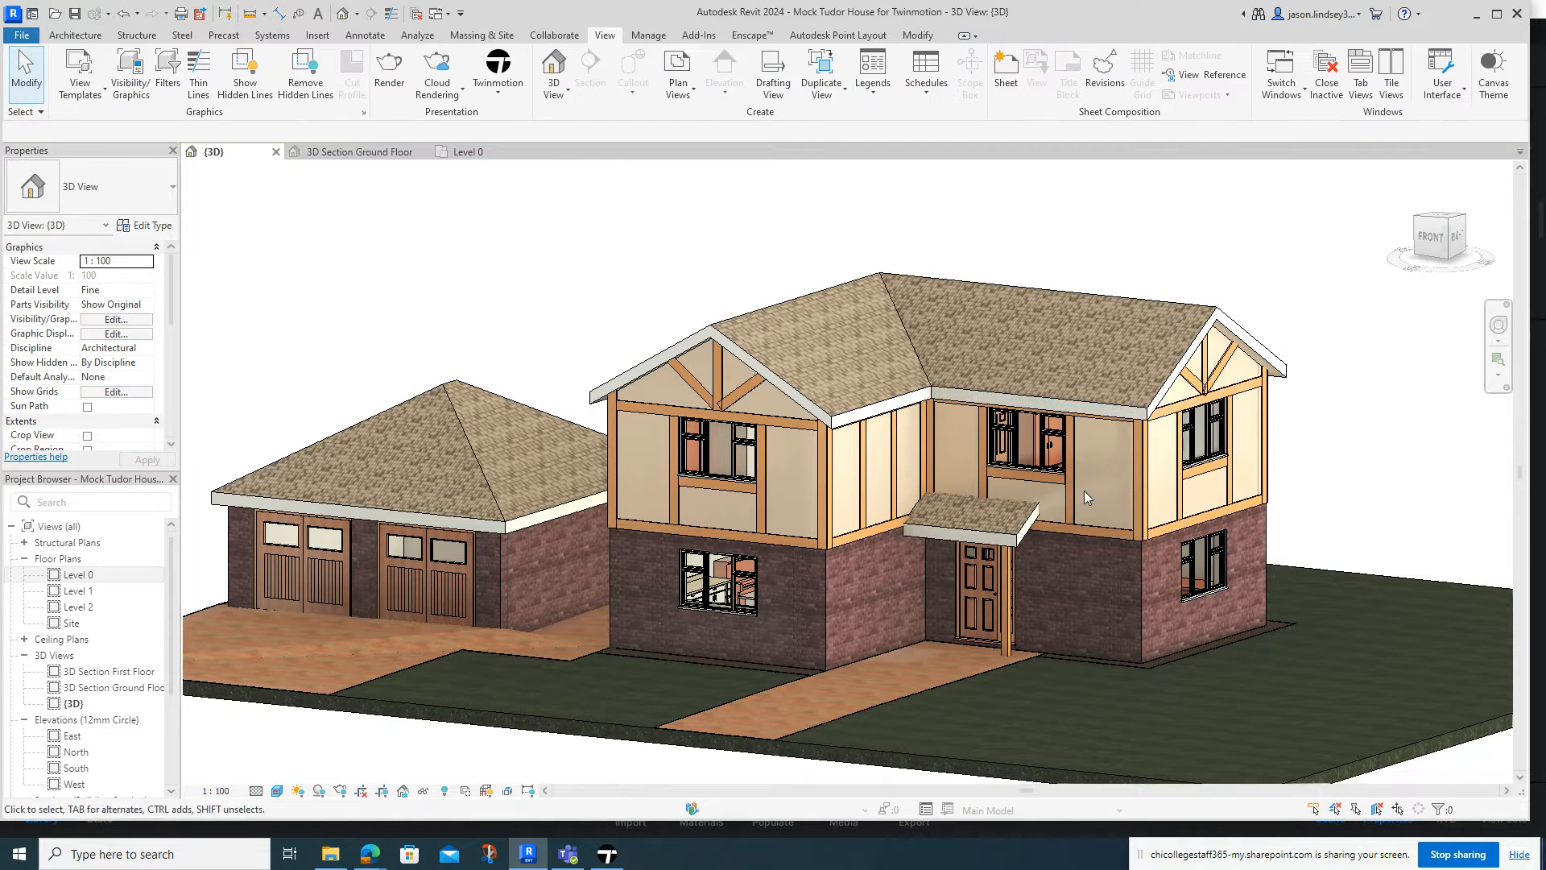
left_click(605, 853)
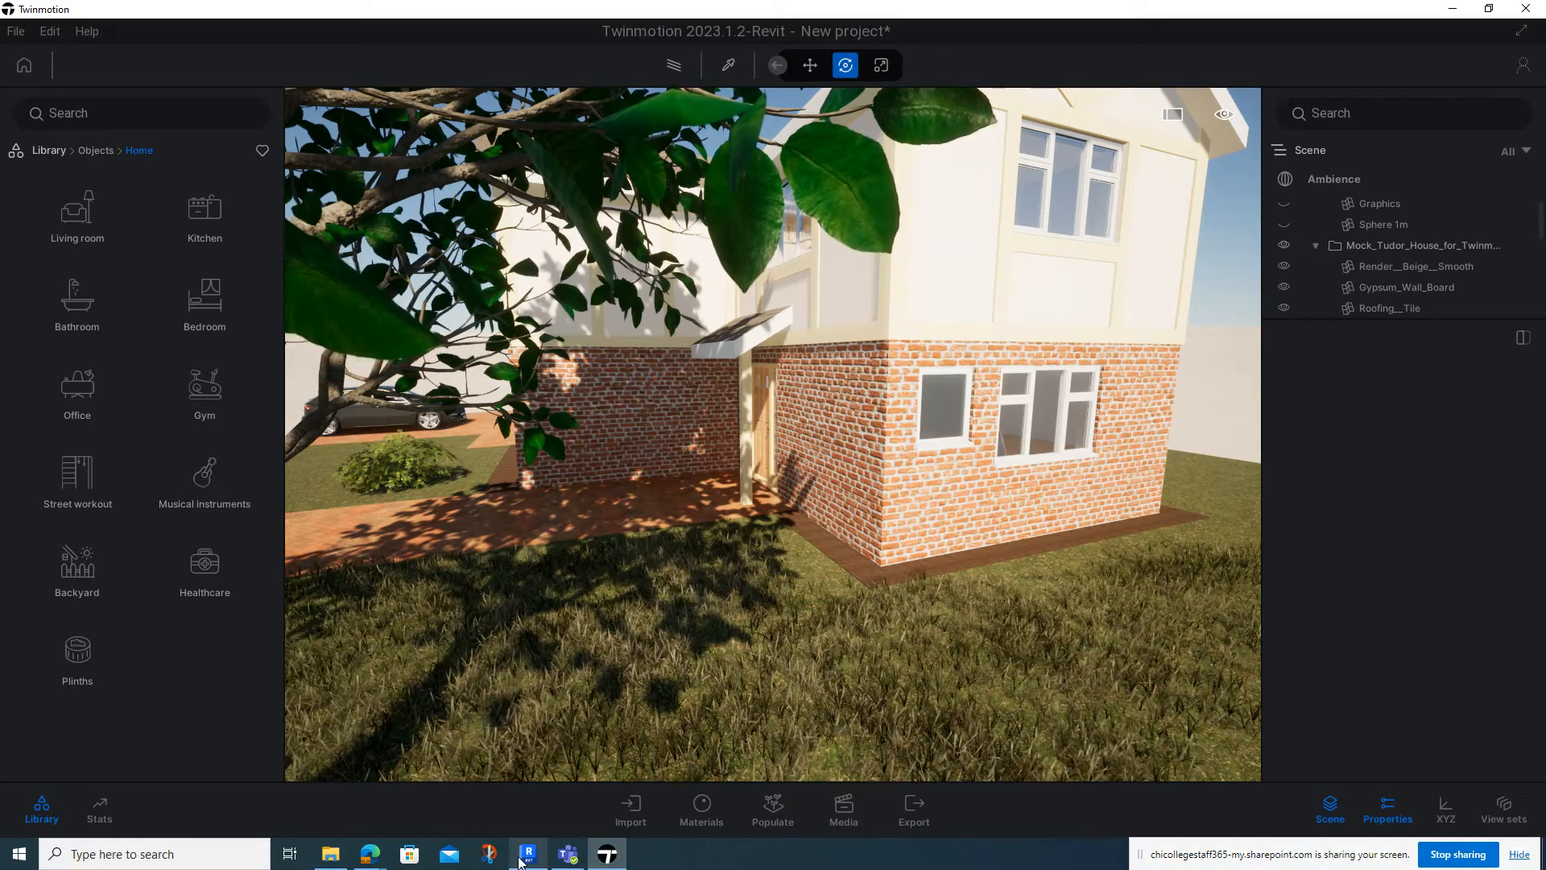
left_click(527, 852)
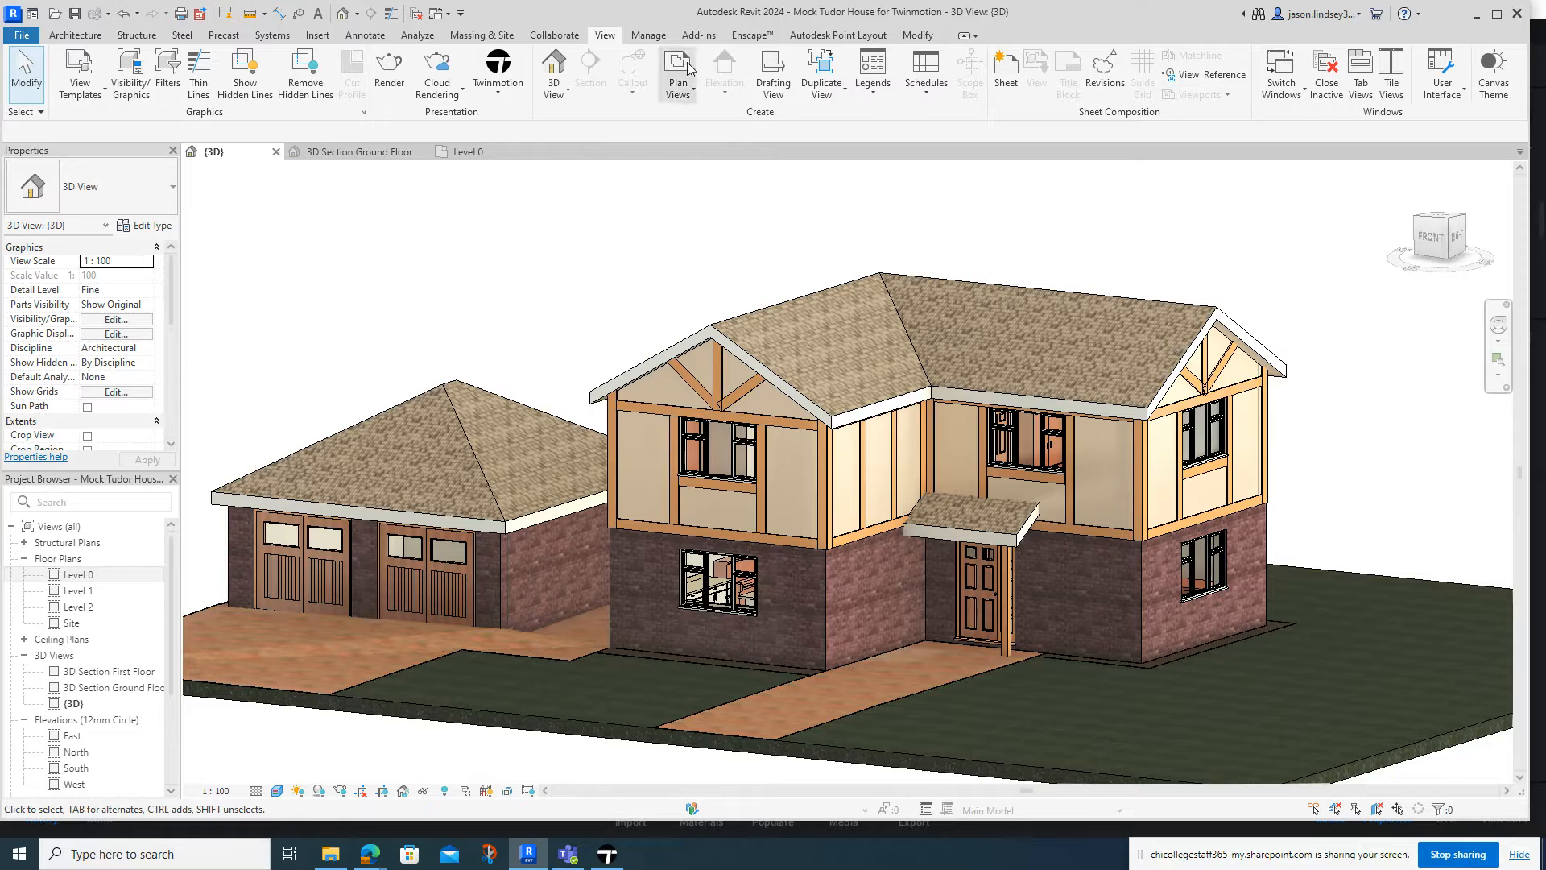
left_click(498, 69)
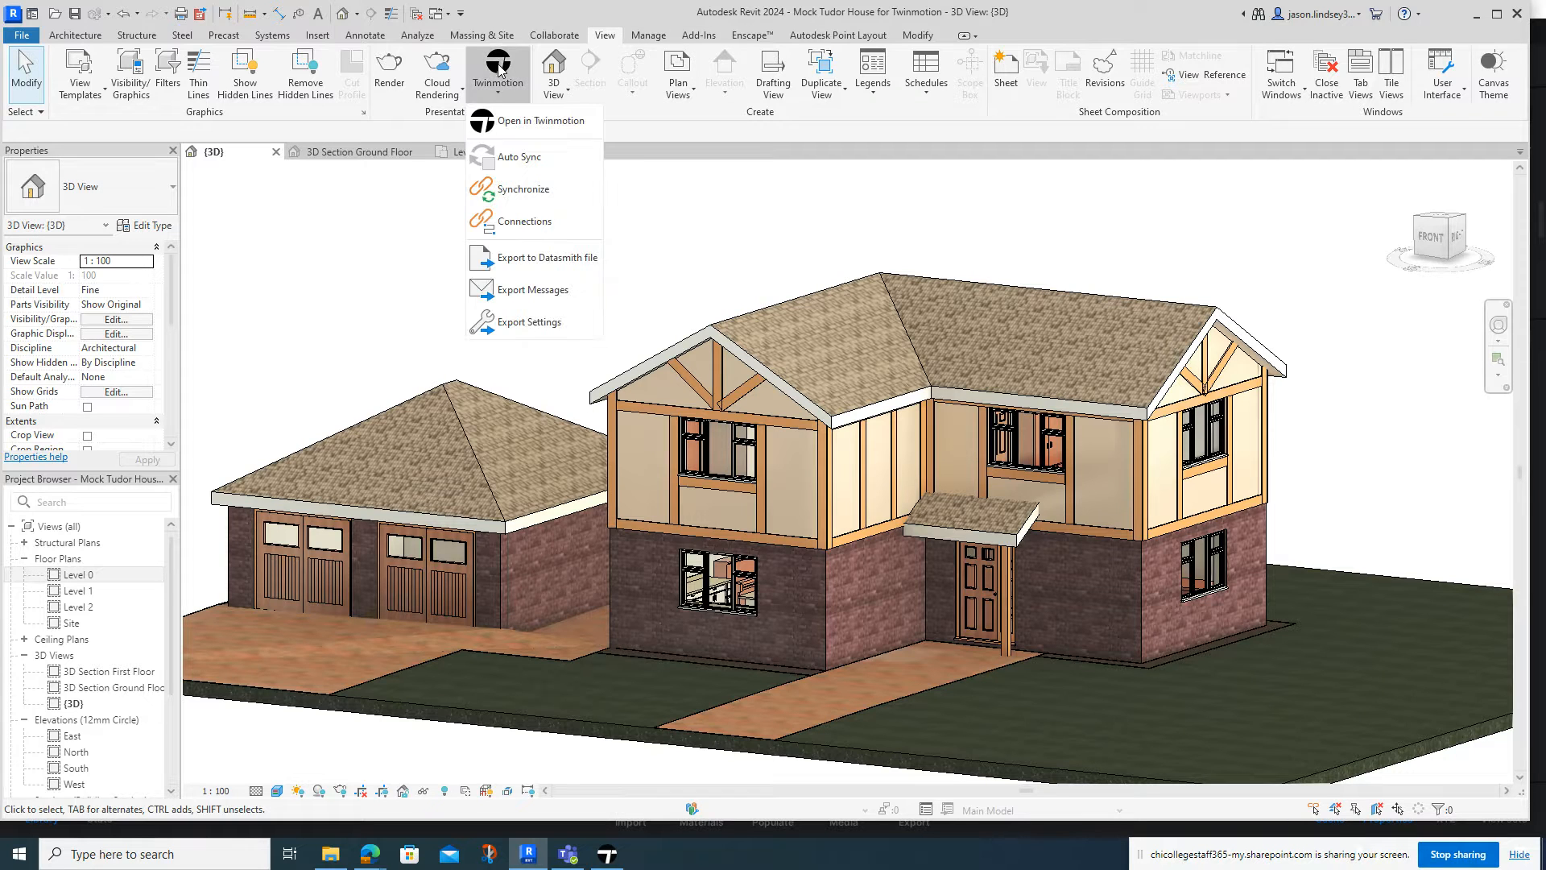
mouse_move(524, 194)
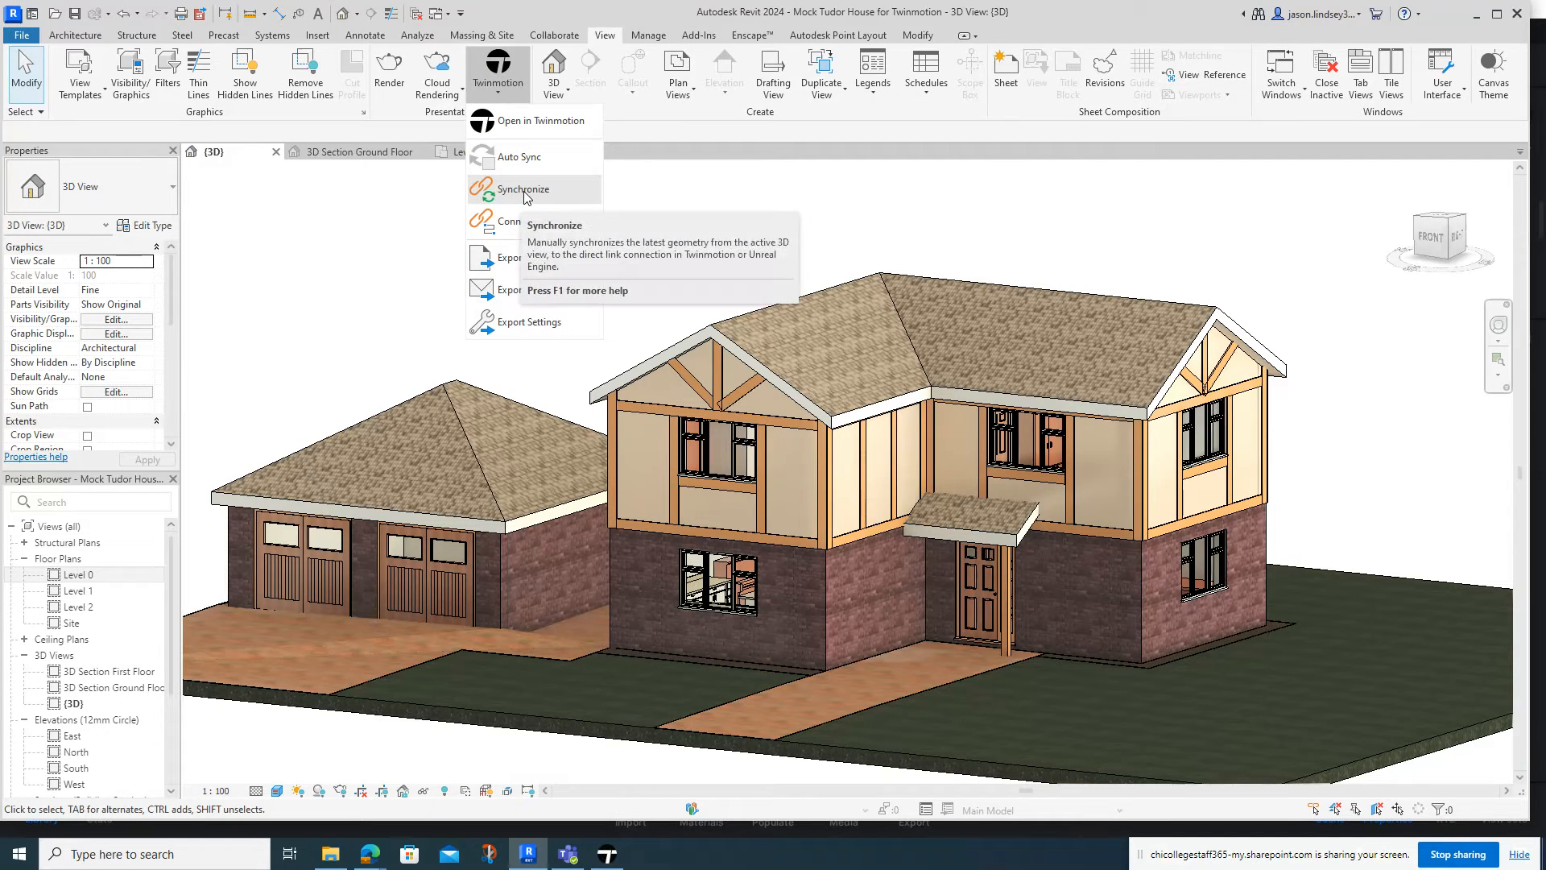
left_click(528, 120)
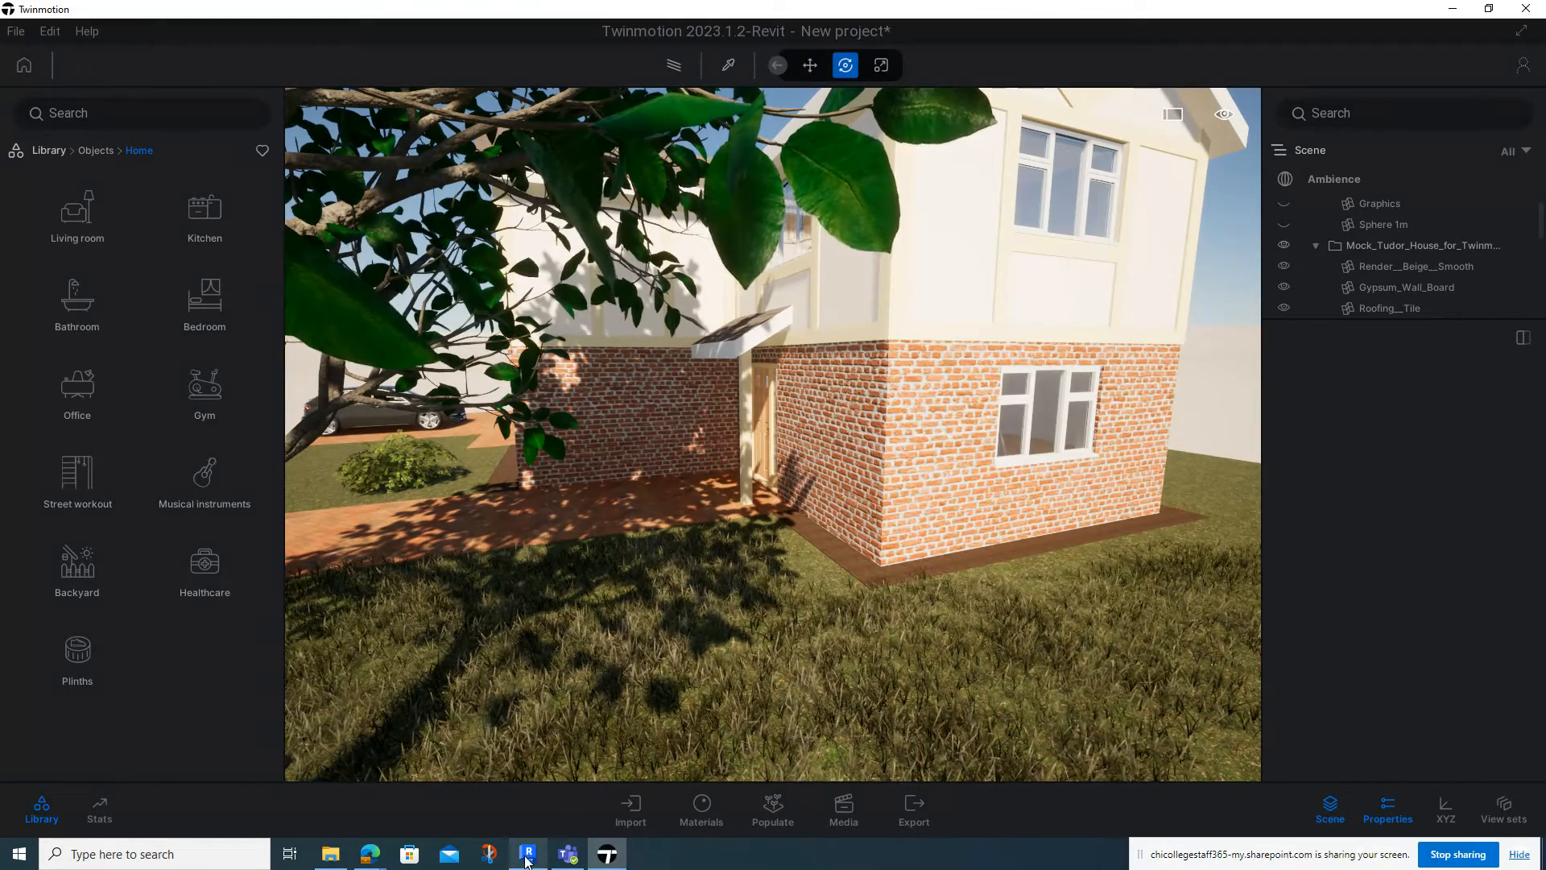
Resynchronize Revit with Twinmotion so the small ground-floor window beside the large one returns.
left_click(526, 853)
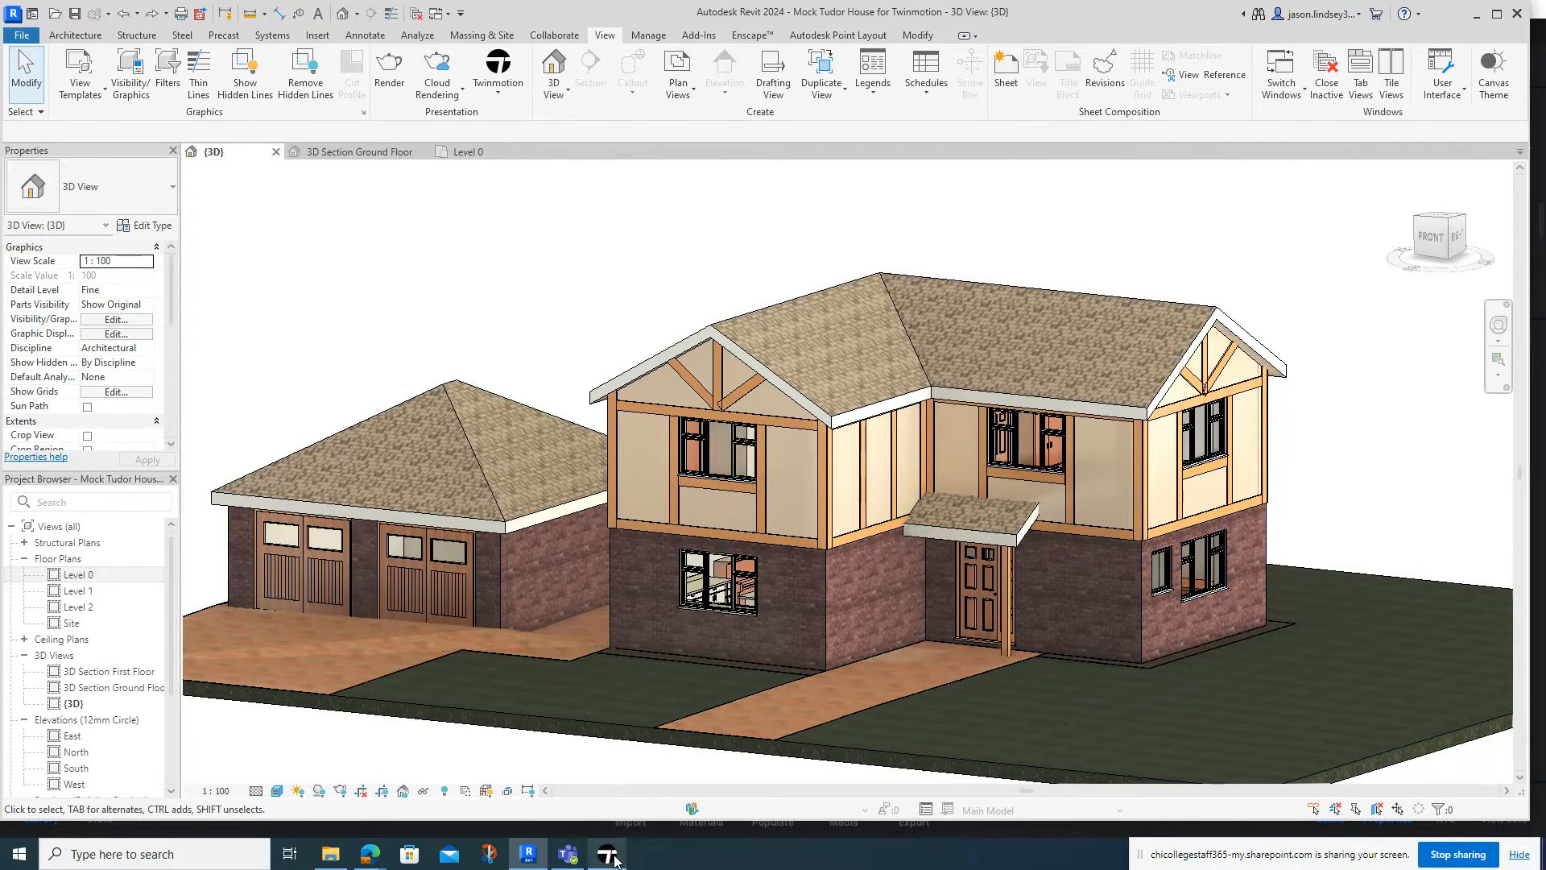
left_click(606, 853)
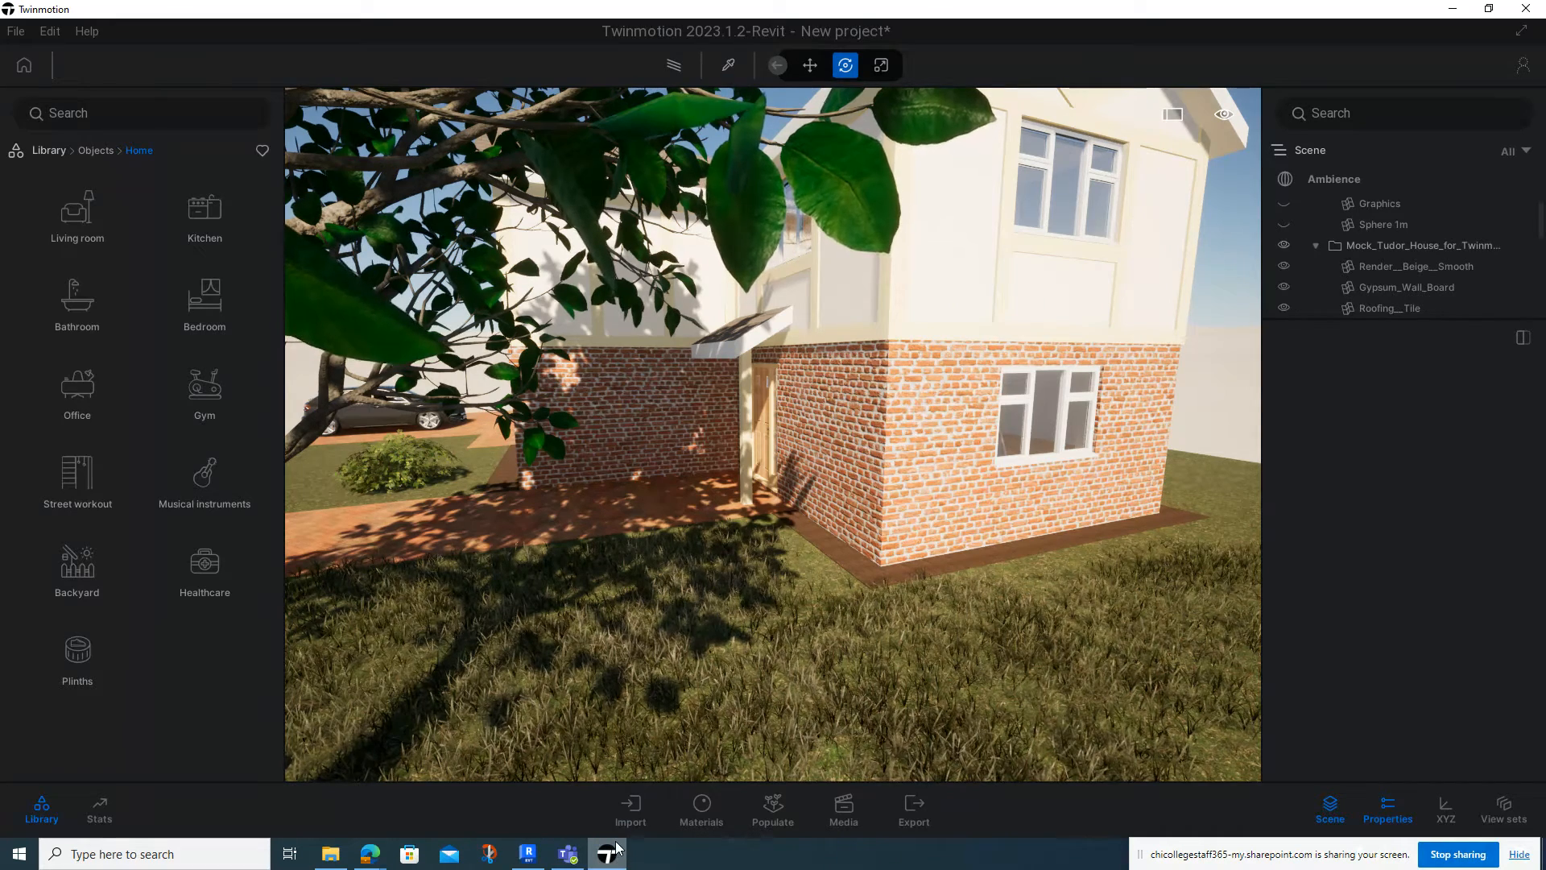
left_click(528, 854)
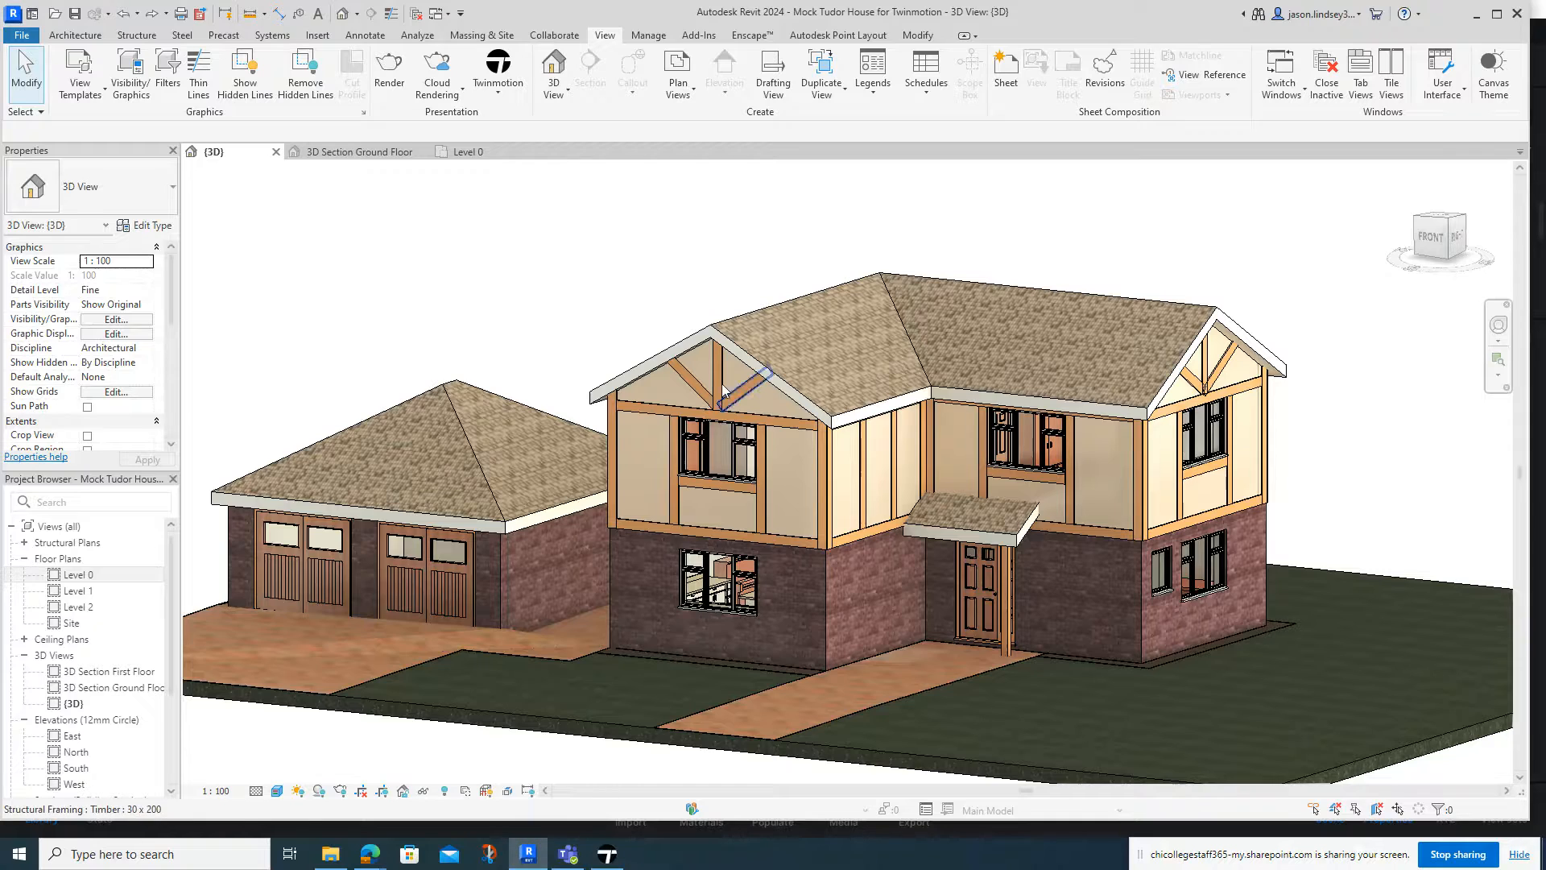
left_click(496, 74)
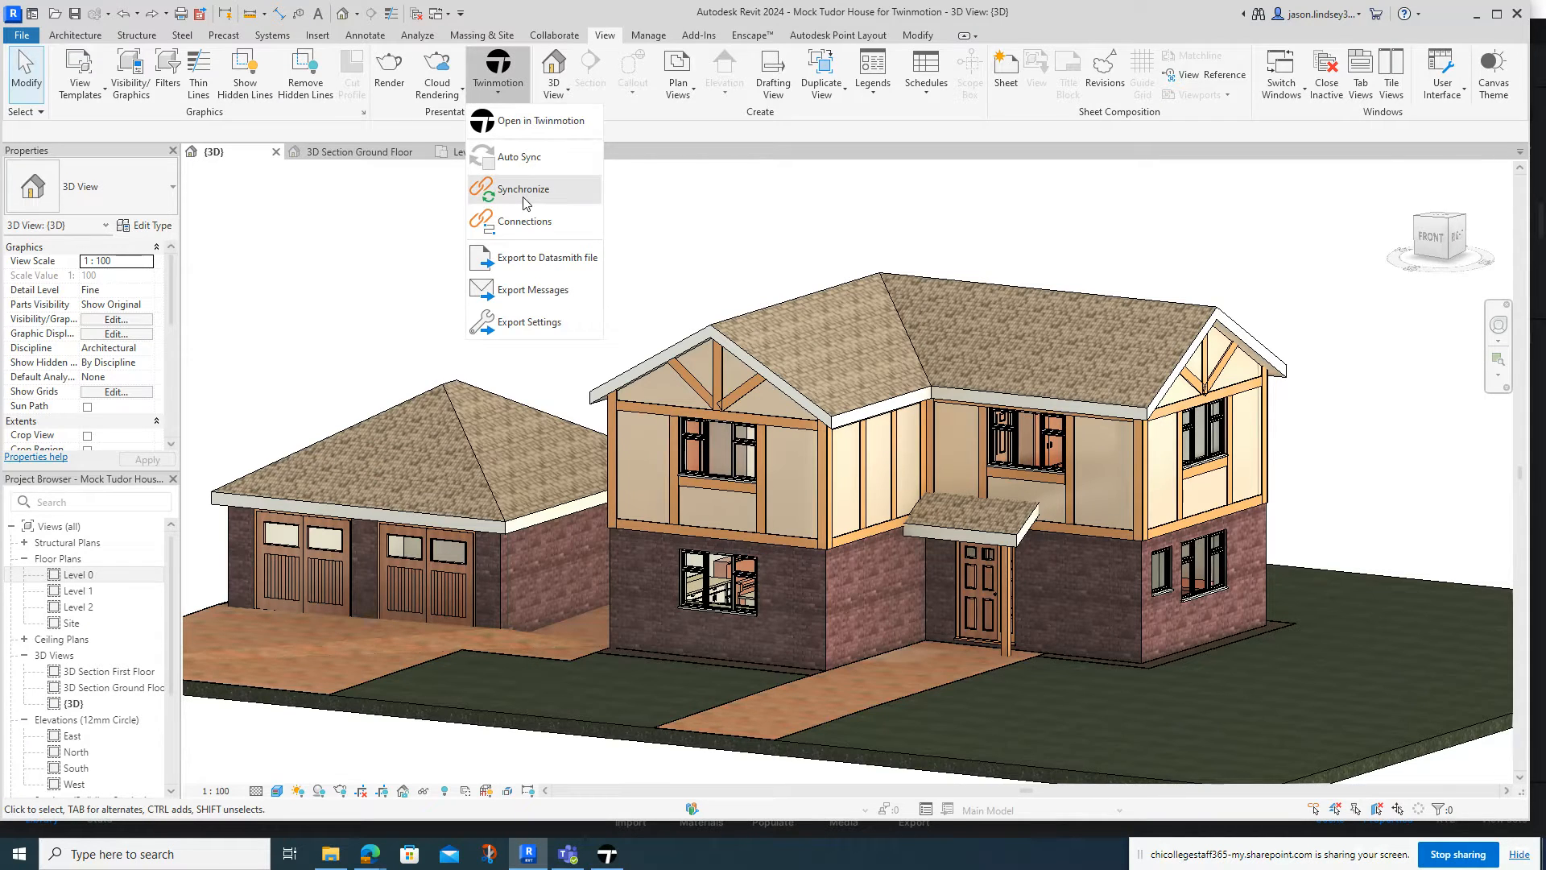
left_click(533, 120)
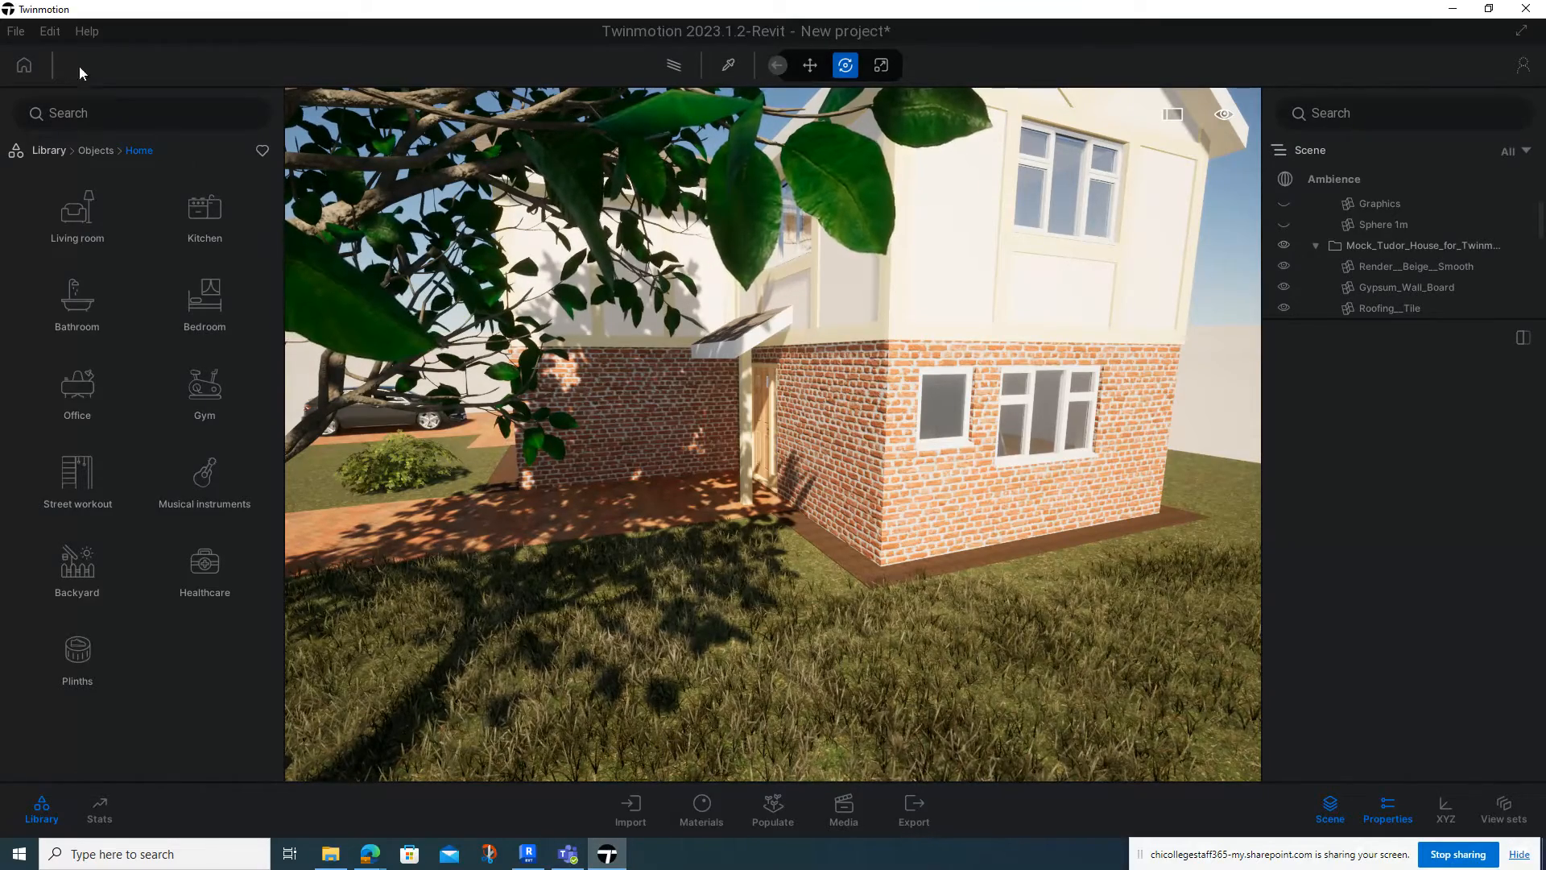
Save the Twinmotion project under the name 'Test', then return to the Revit model.
left_click(15, 30)
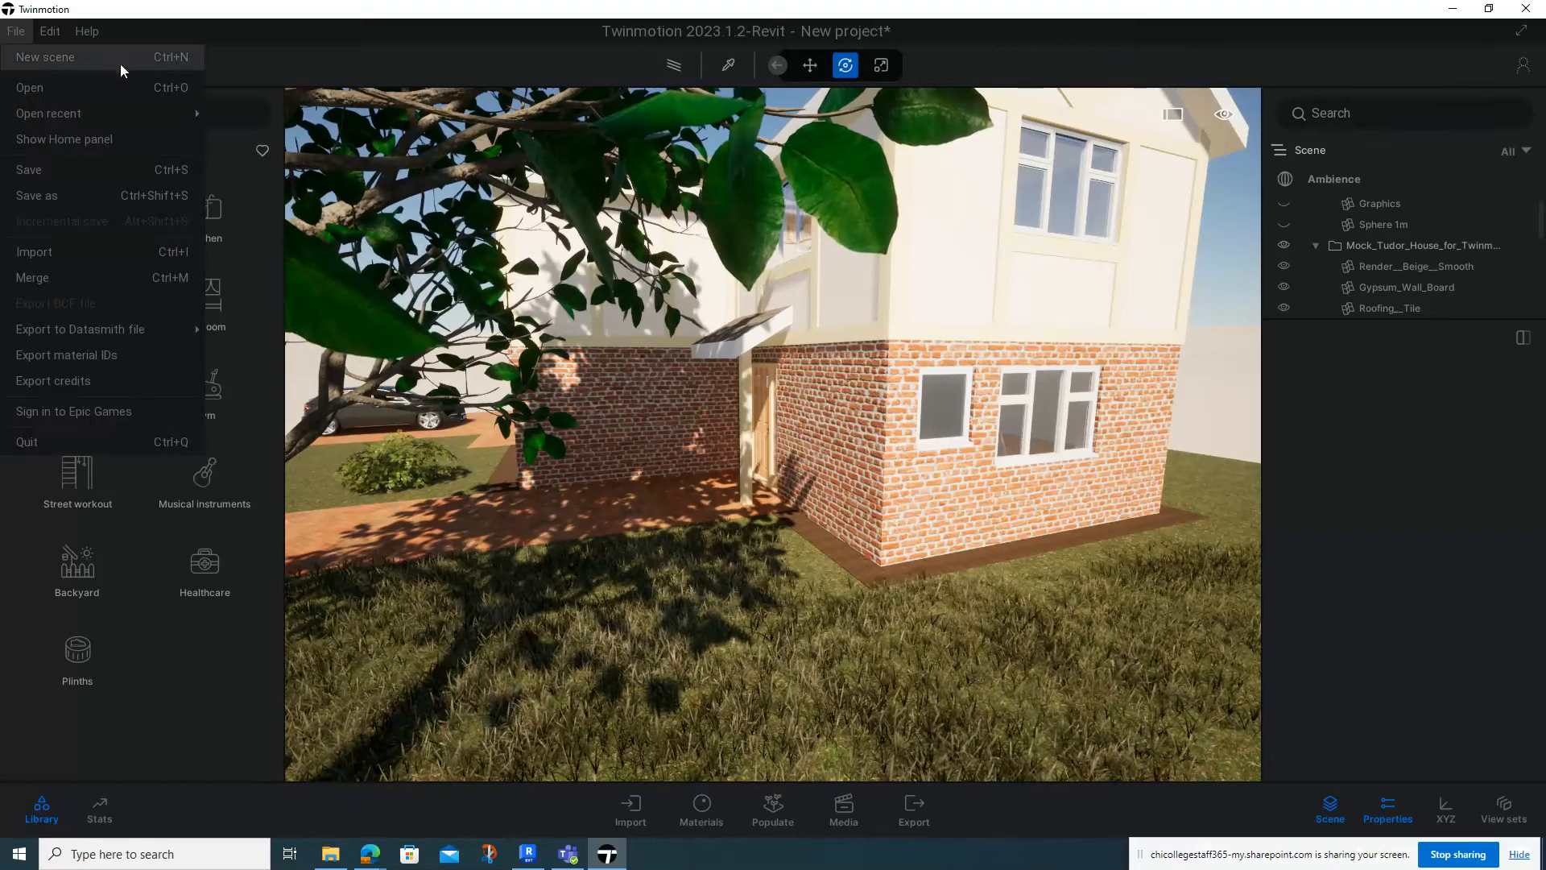
left_click(36, 195)
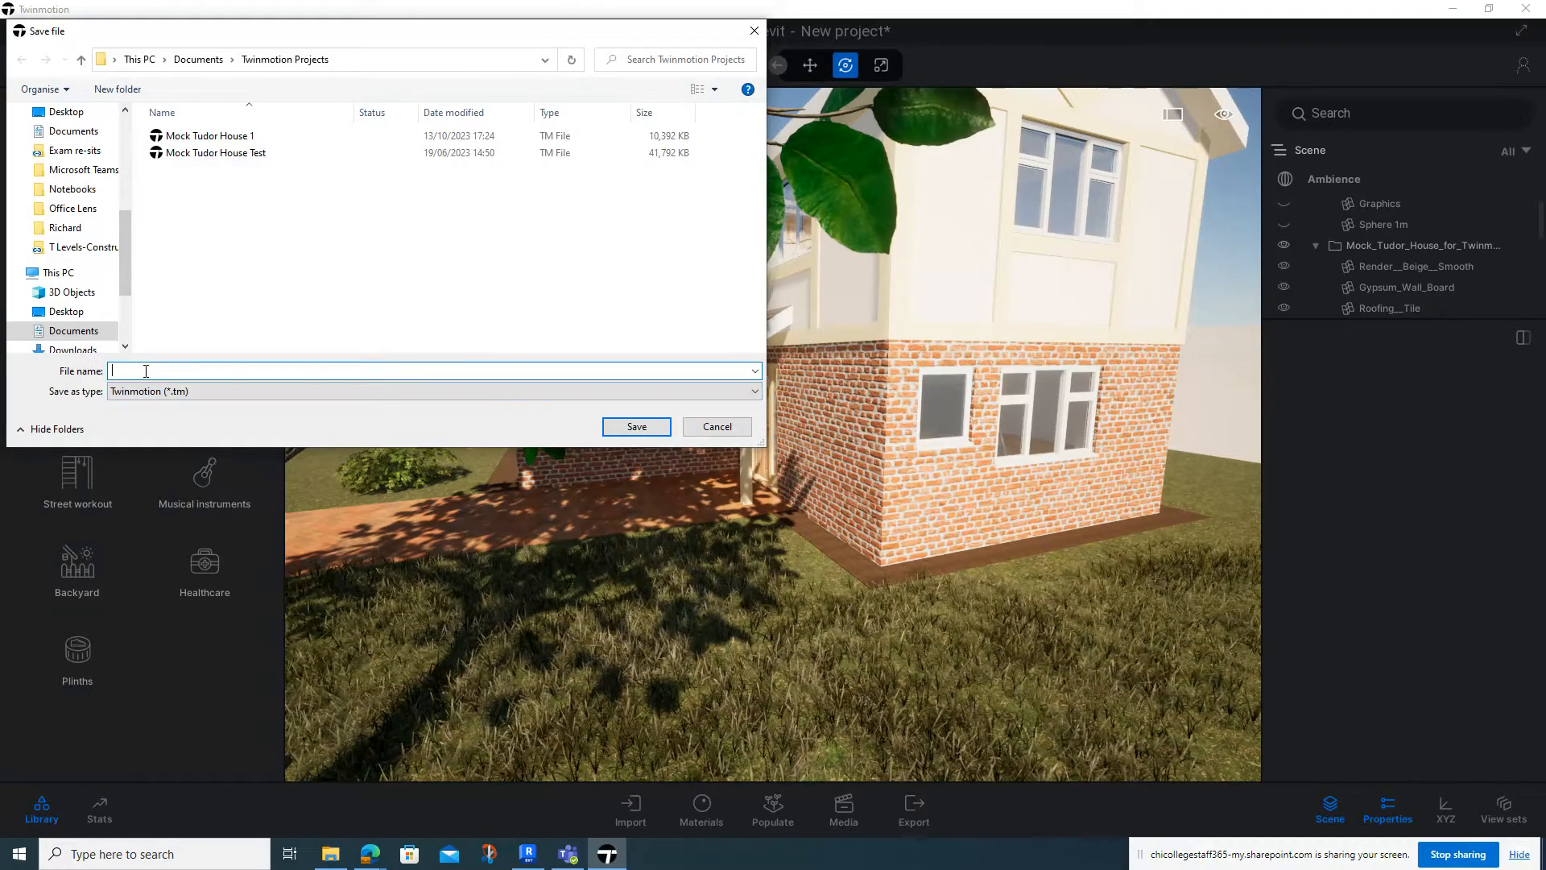
type("Test")
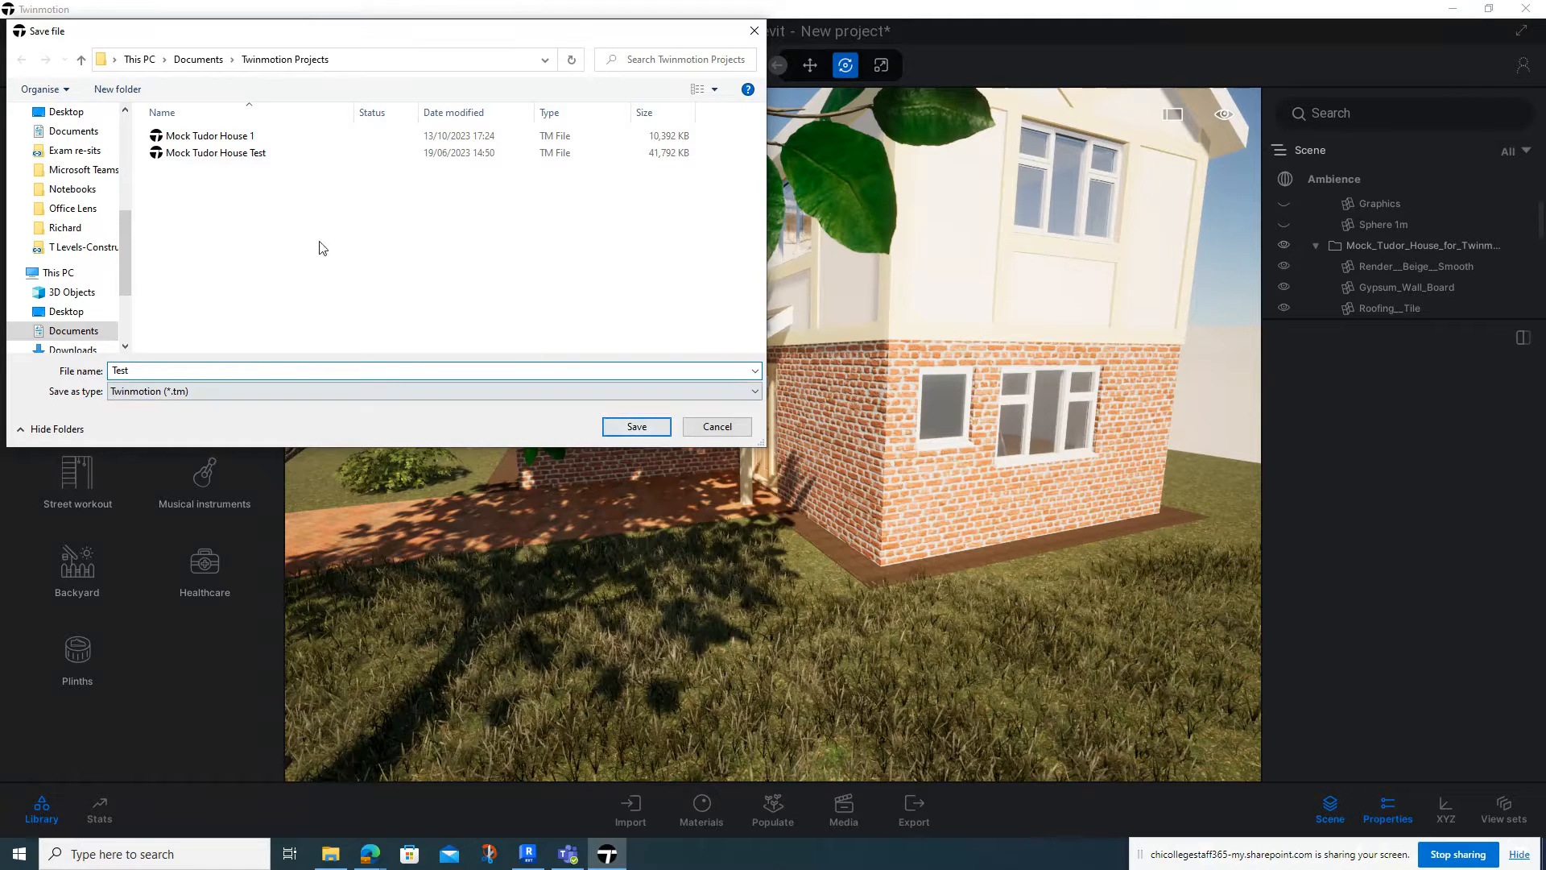
left_click(636, 426)
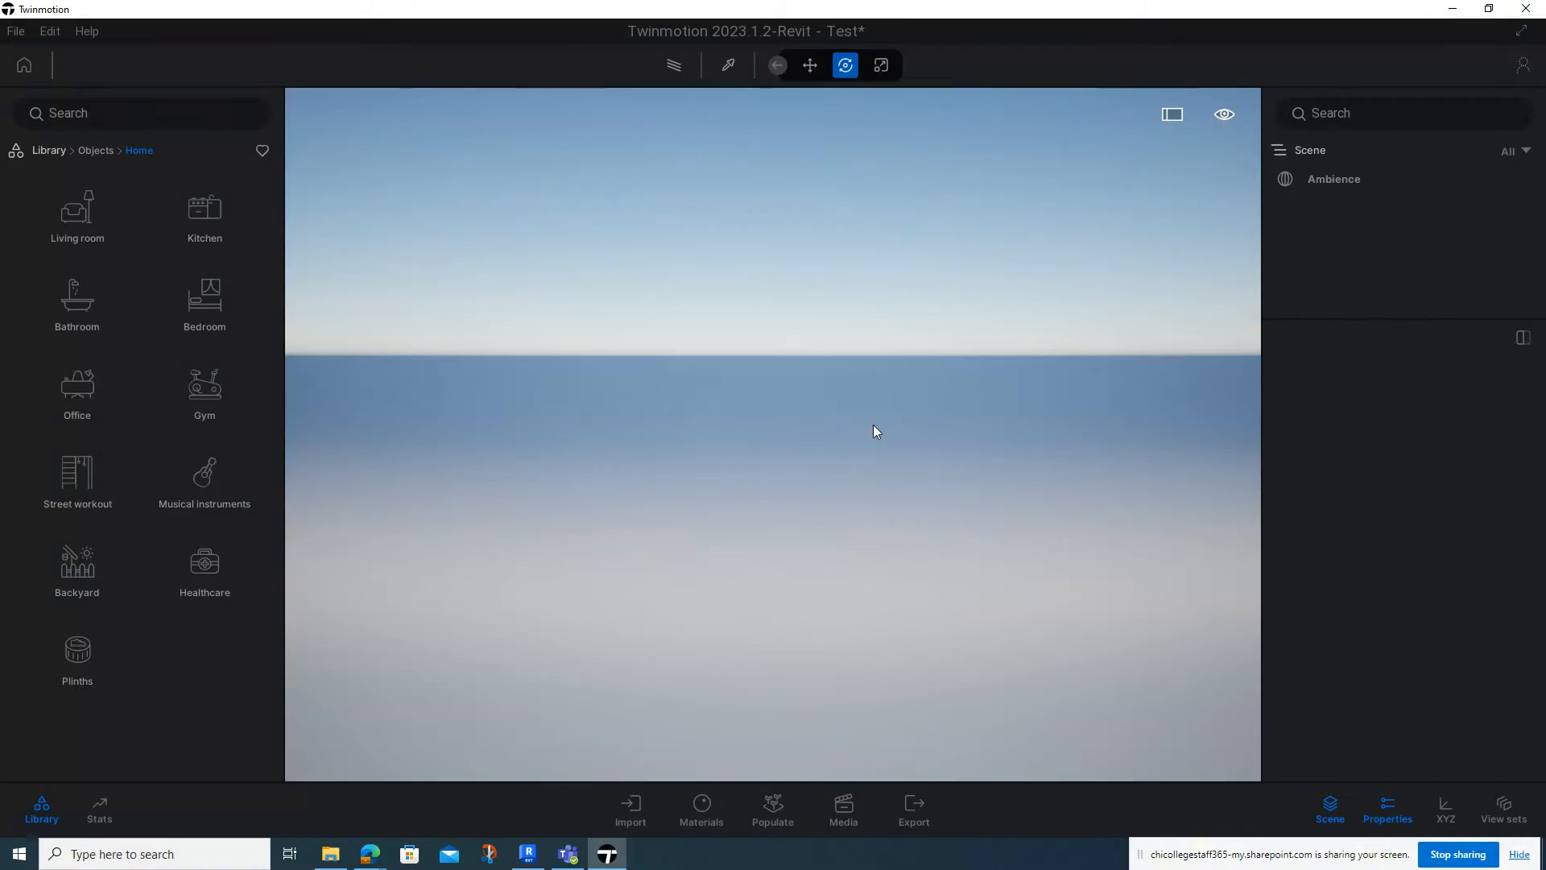
left_click(528, 853)
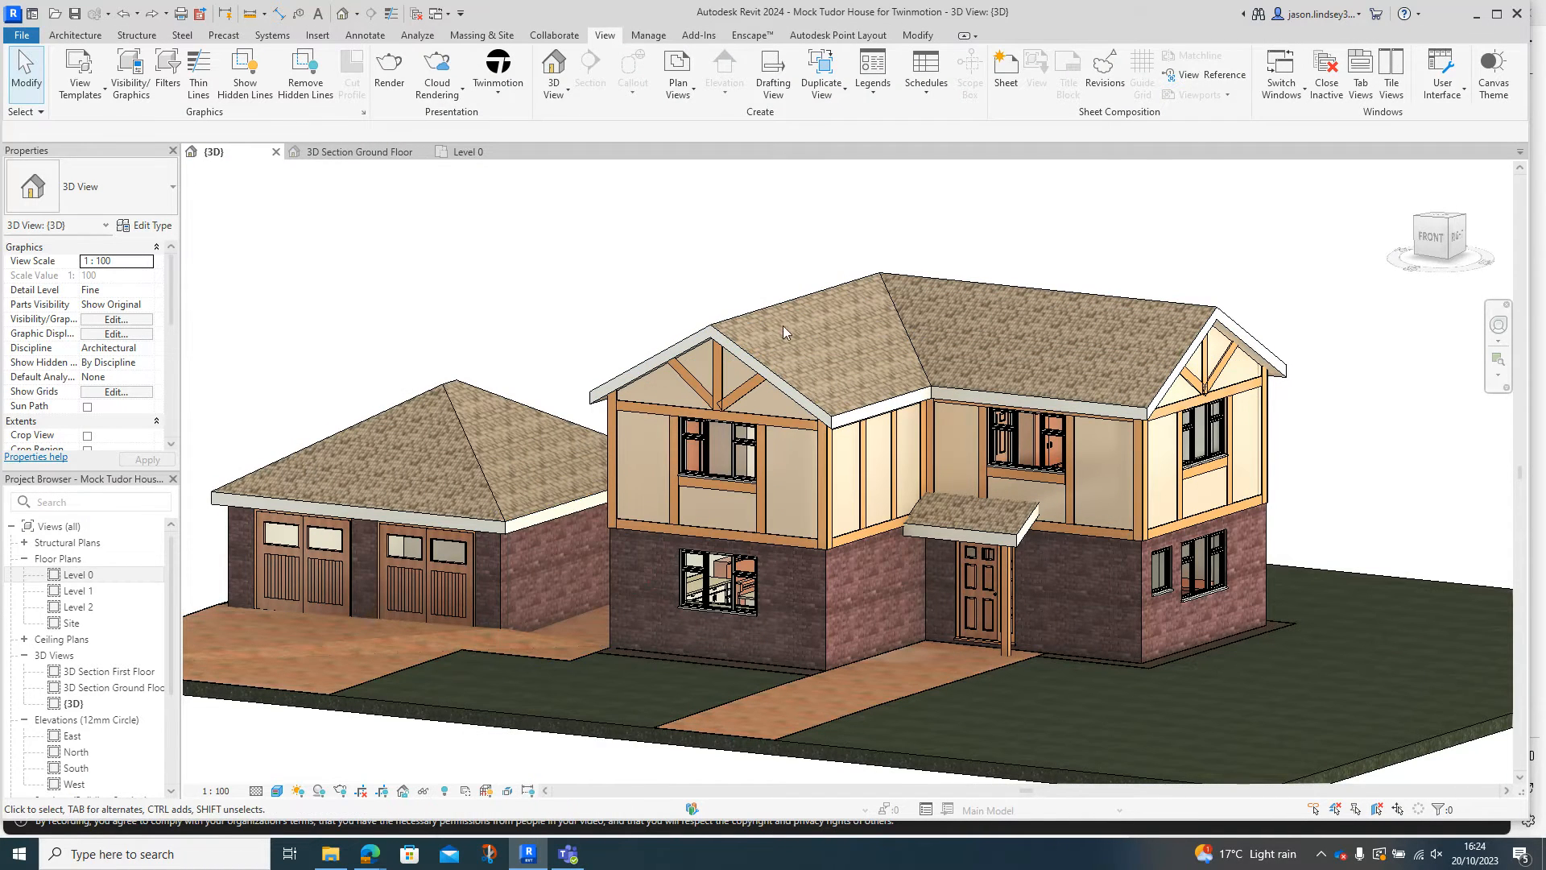
mouse_move(497, 69)
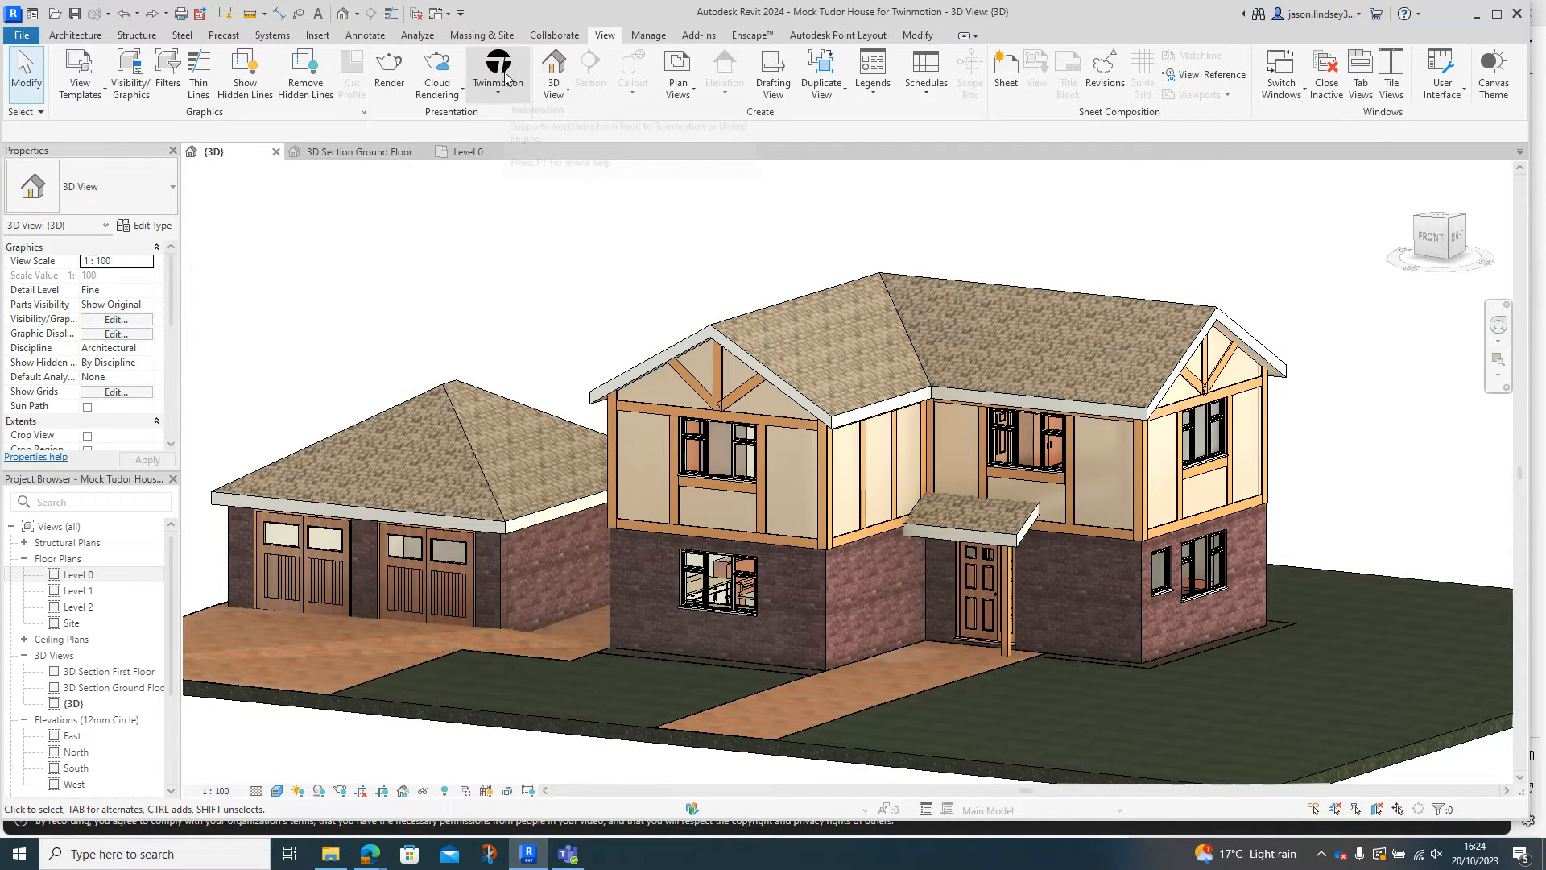
Link to the existing Test.tm project through Direct Link and dismiss the missing files warning.
left_click(498, 72)
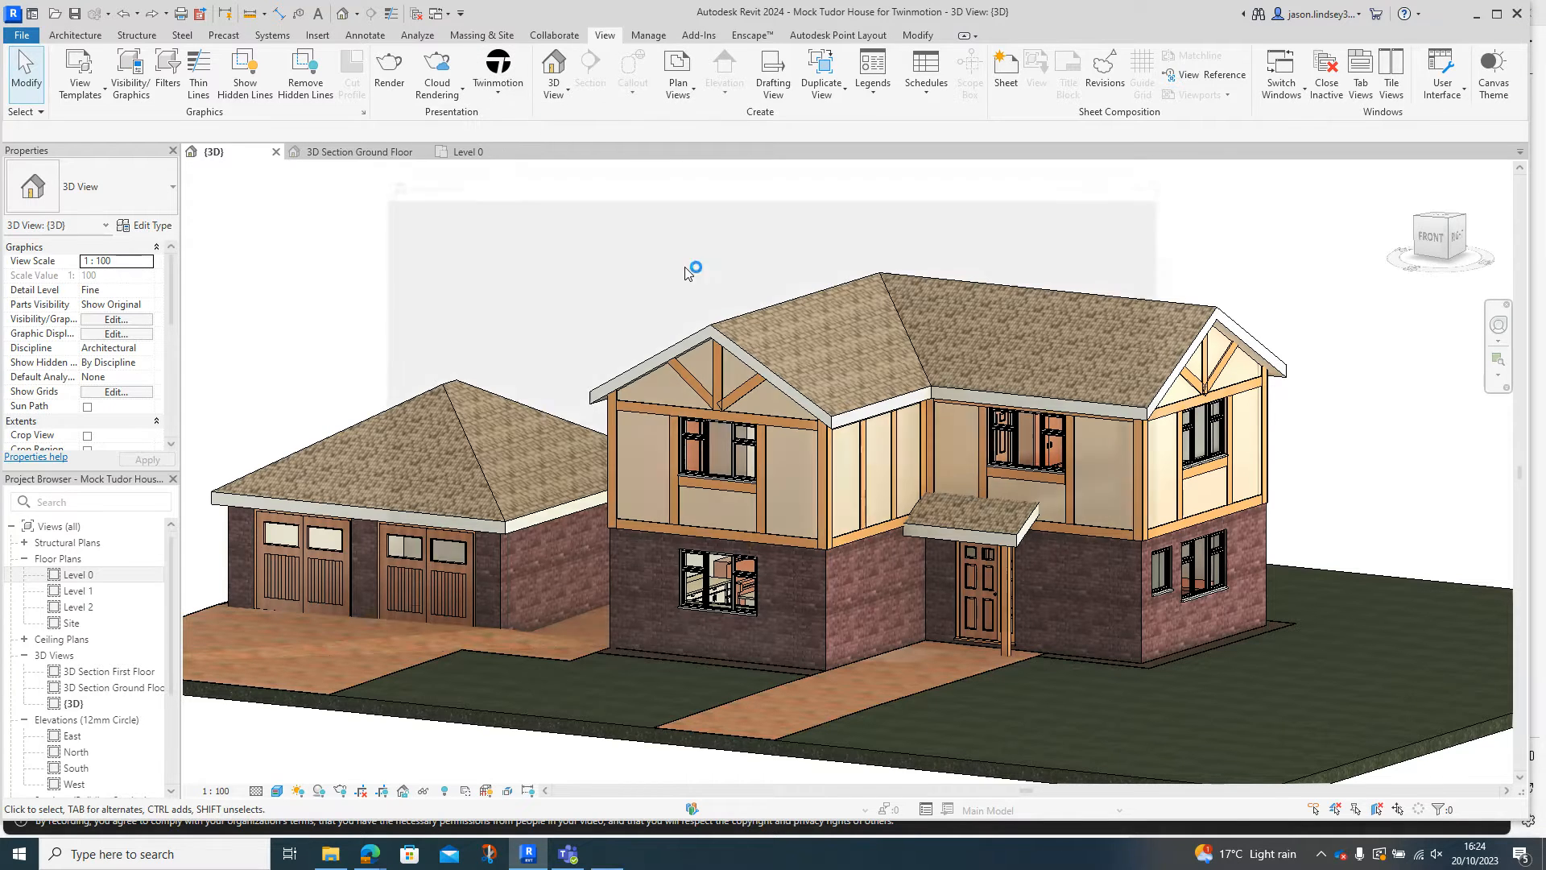
left_click(498, 74)
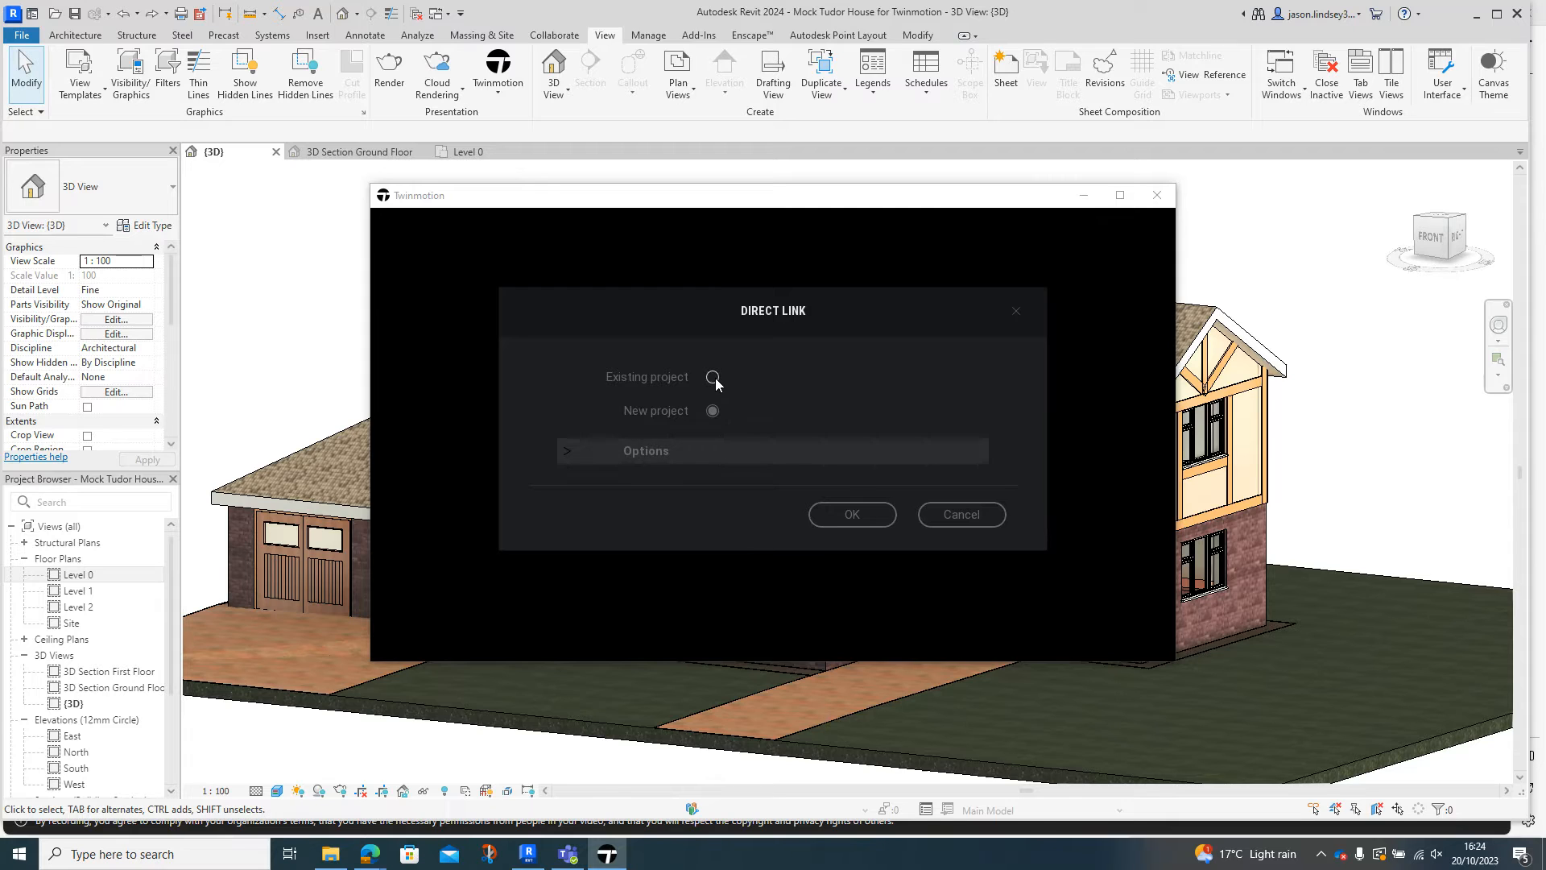
left_click(712, 377)
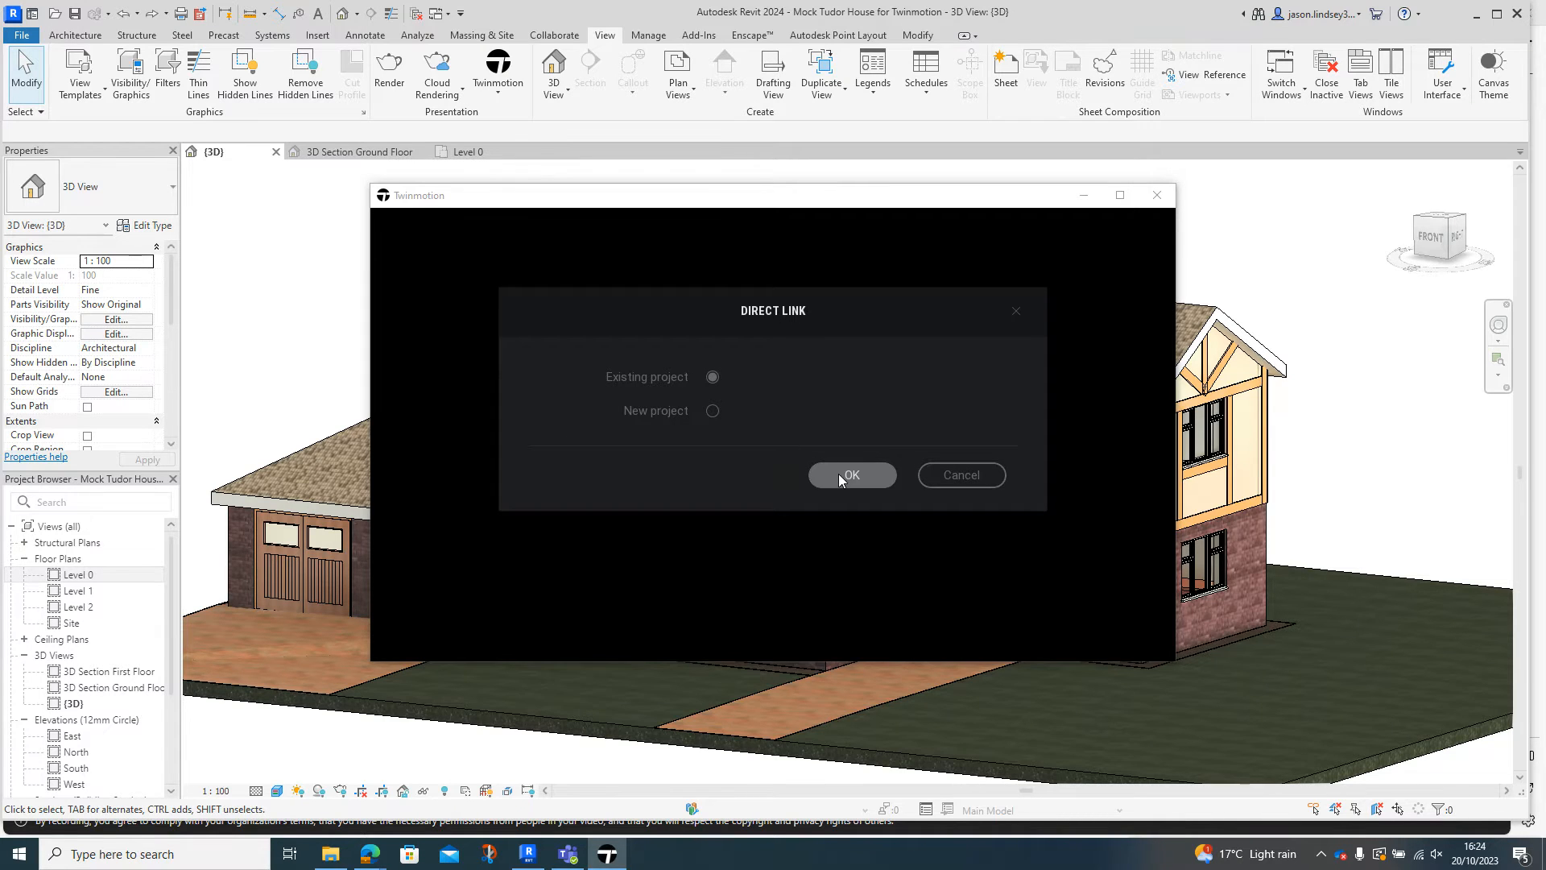
left_click(851, 474)
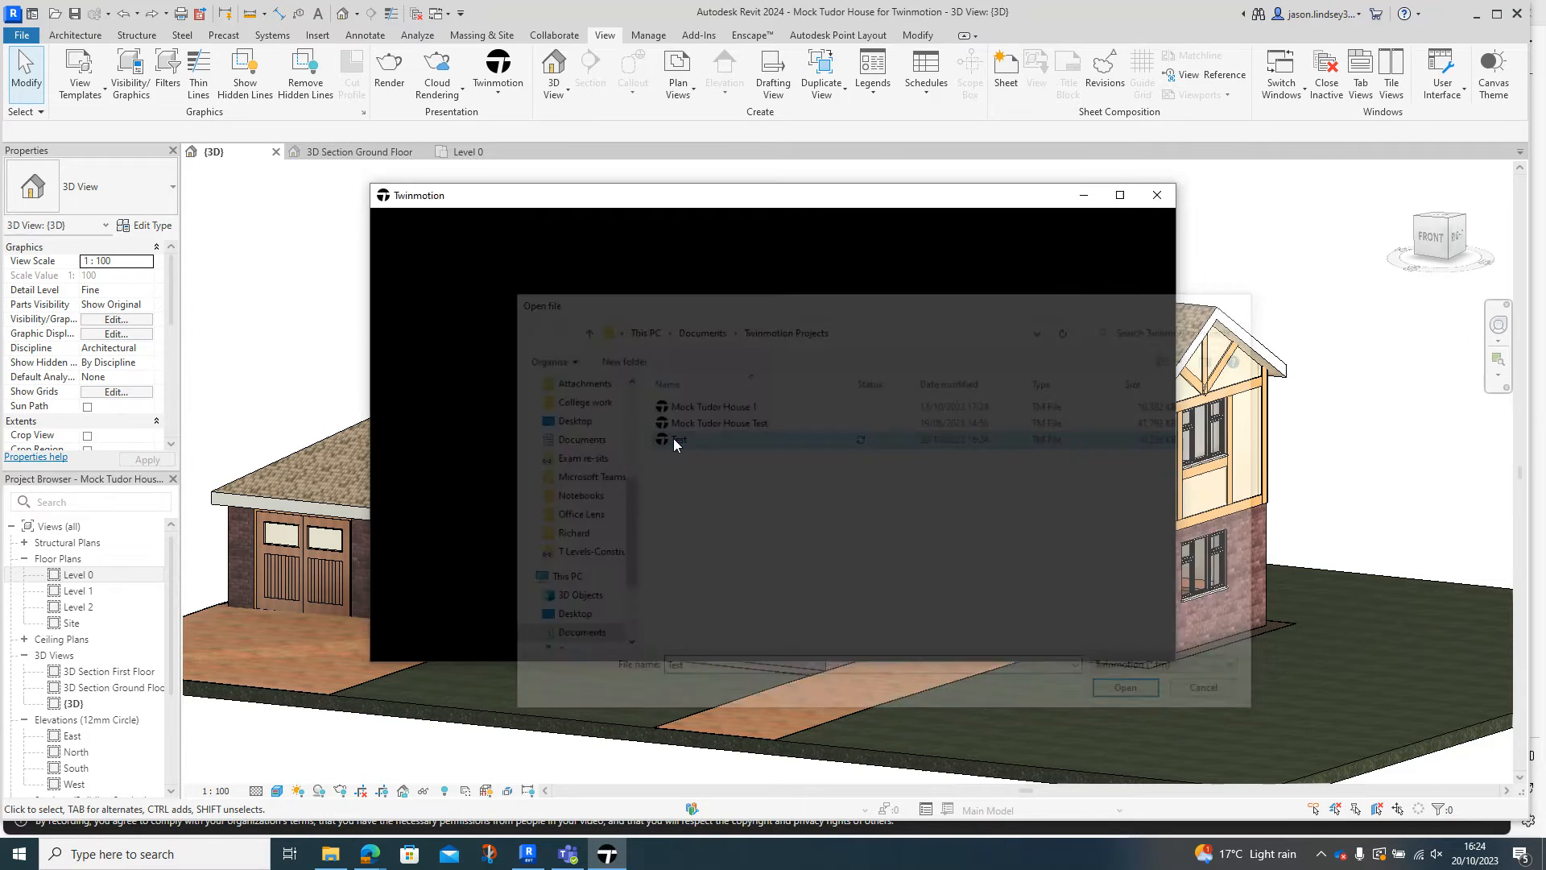
left_click(1124, 687)
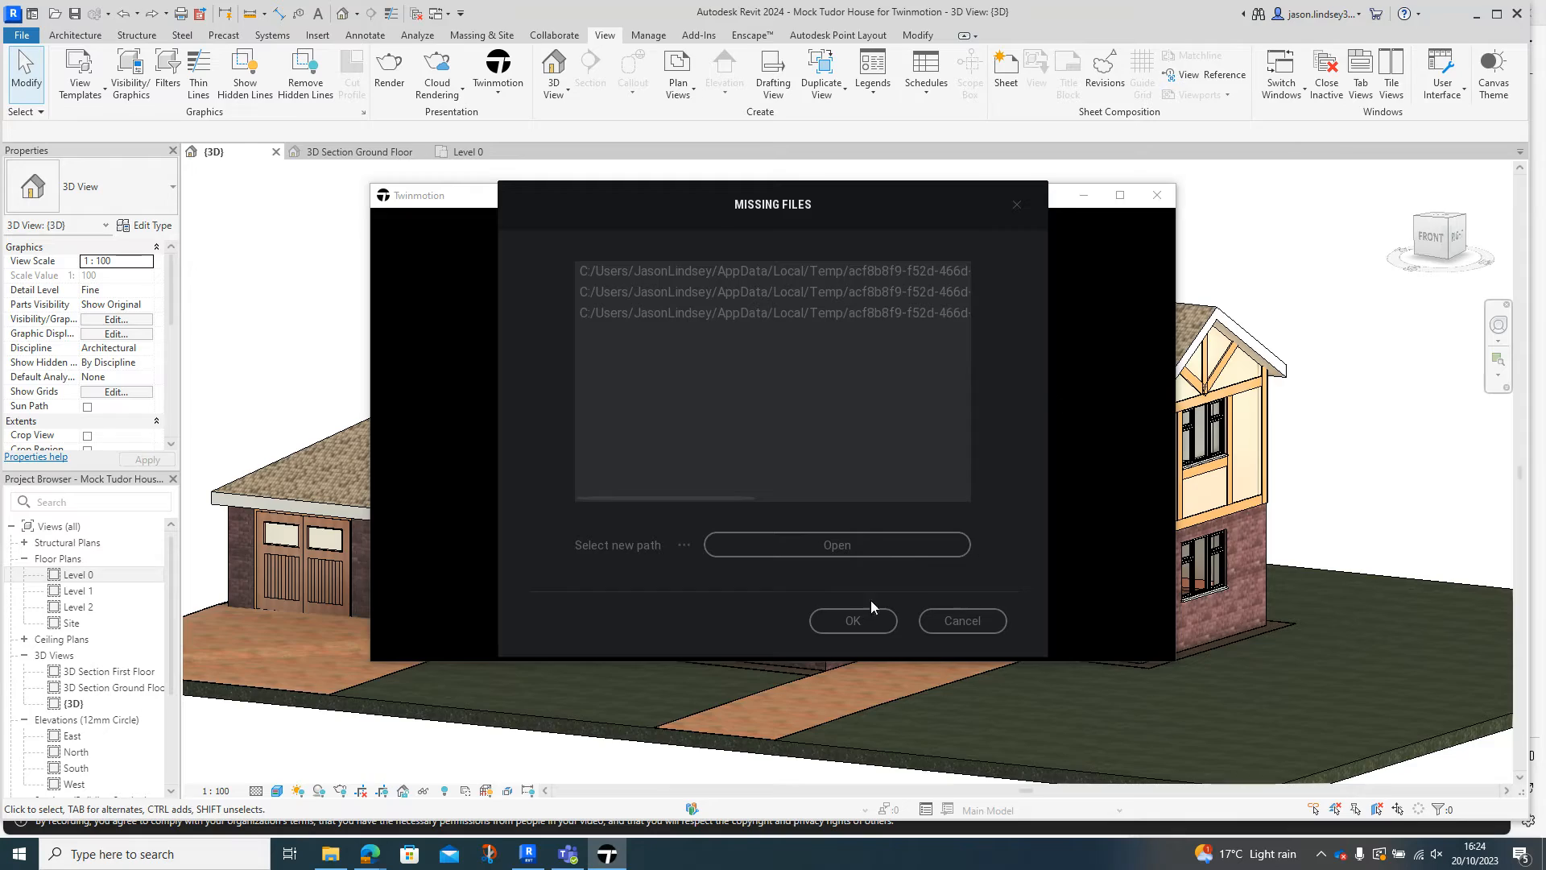
mouse_move(865, 632)
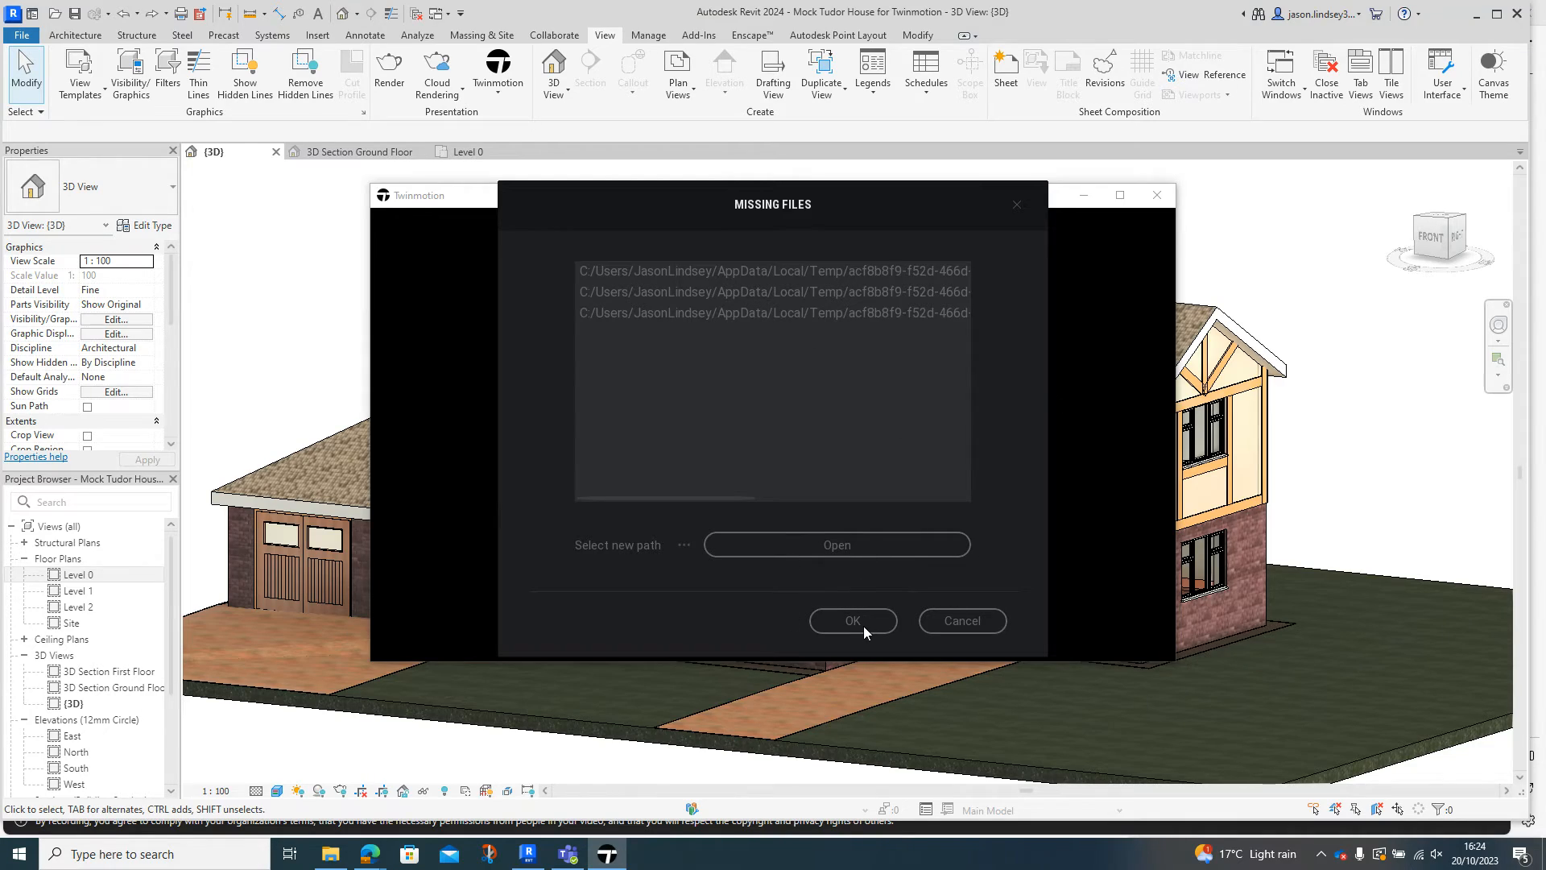
left_click(852, 620)
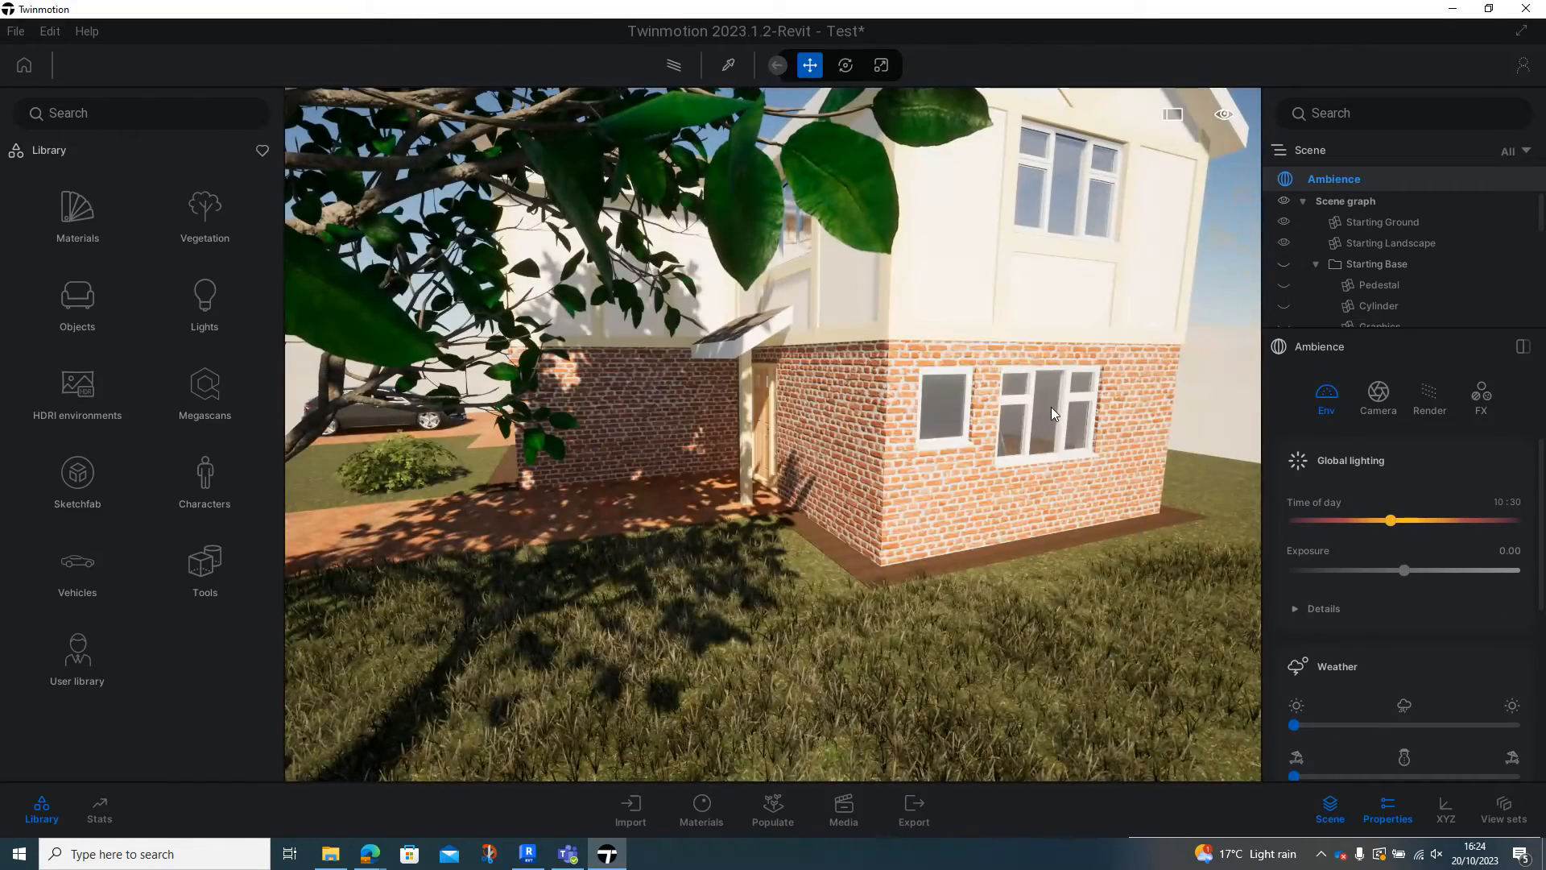